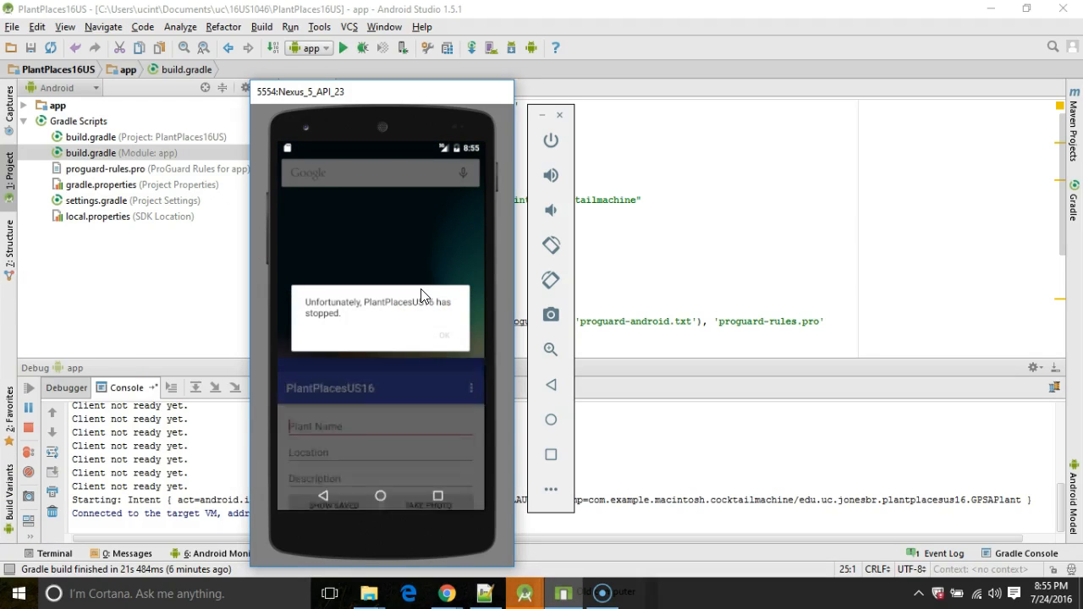
Step: Dismiss the 'PlantPlacesUS16 has stopped' dialog and switch to the Android Monitor
click(443, 335)
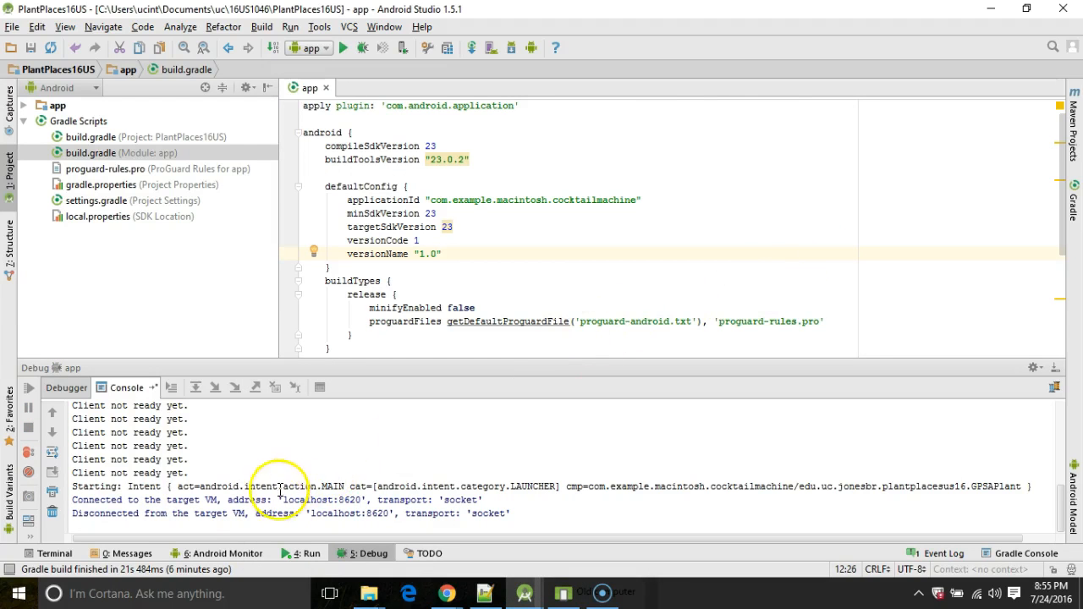
click(216, 553)
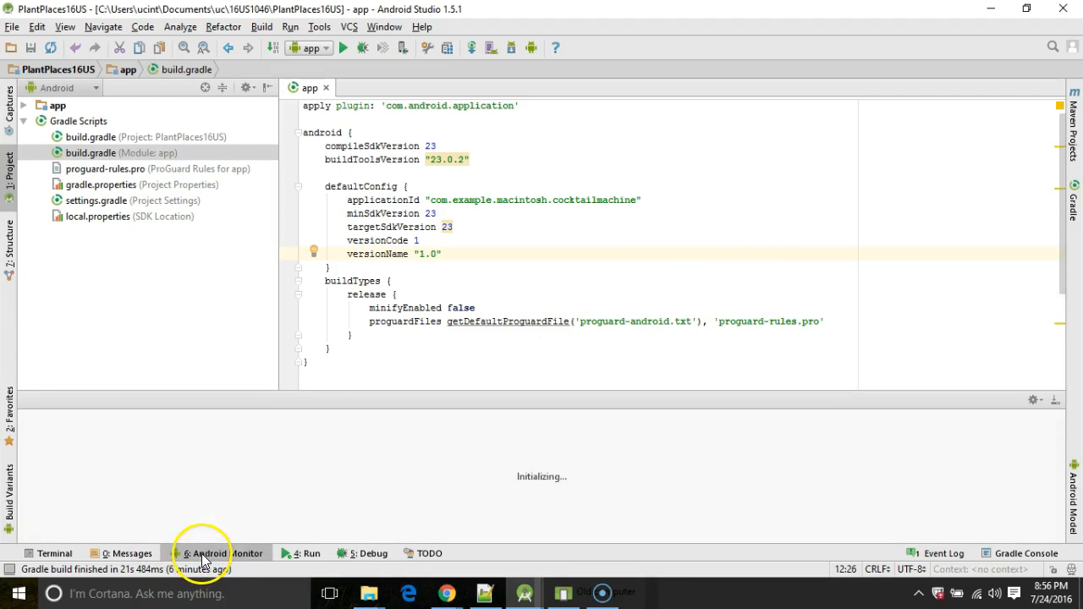
Step: Read the FATAL EXCEPTION stack trace (IllegalStateException on android:onClick) in logcat
click(203, 553)
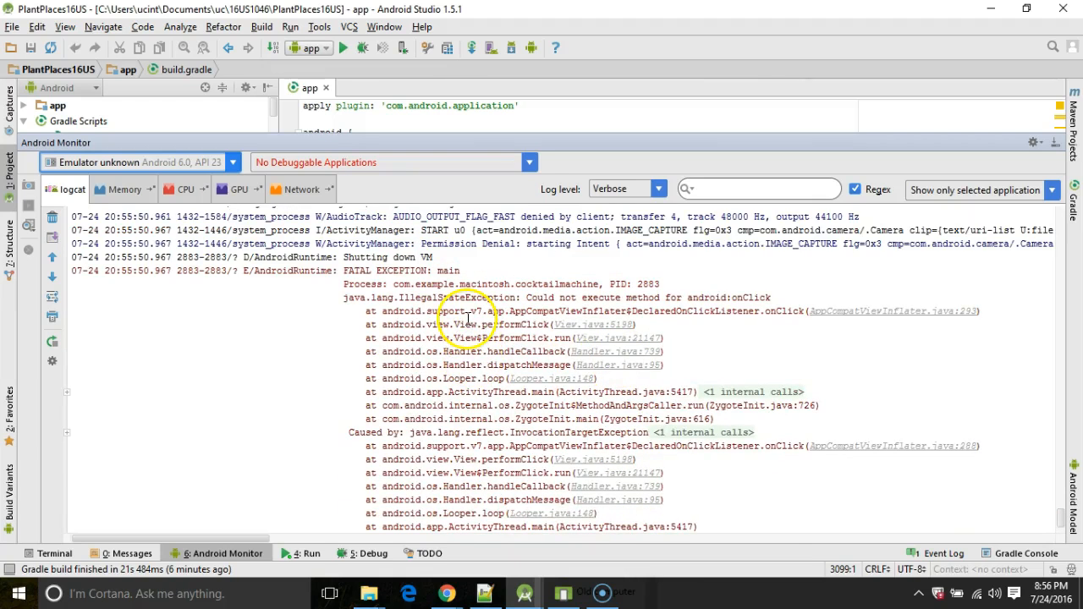
scroll(down, 3)
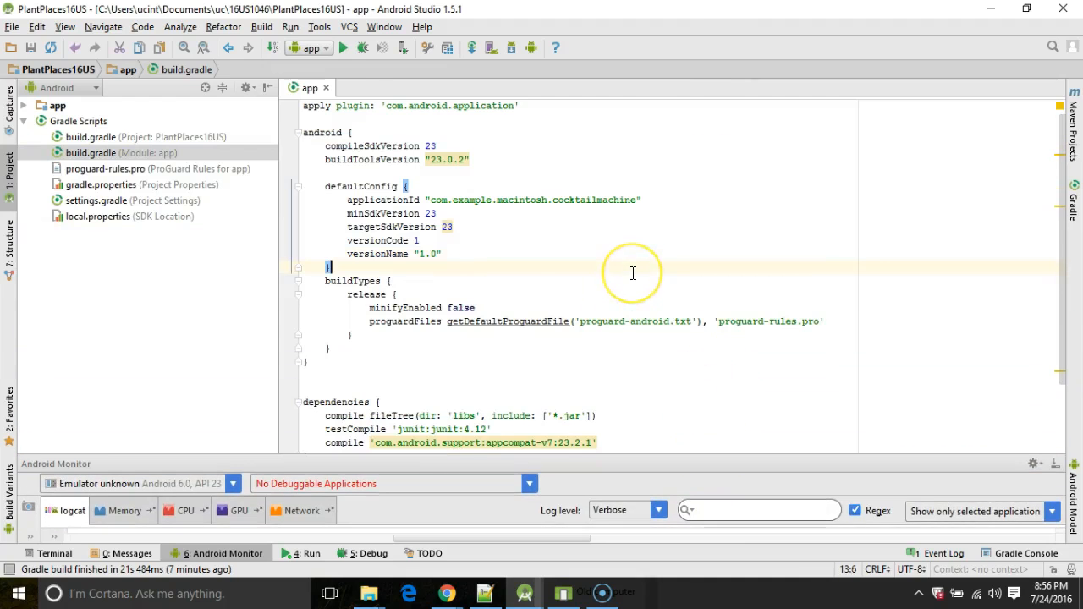
Step: Review uses-permission entries in AndroidManifest.xml, return to build.gradle and expand the app module
text(And)
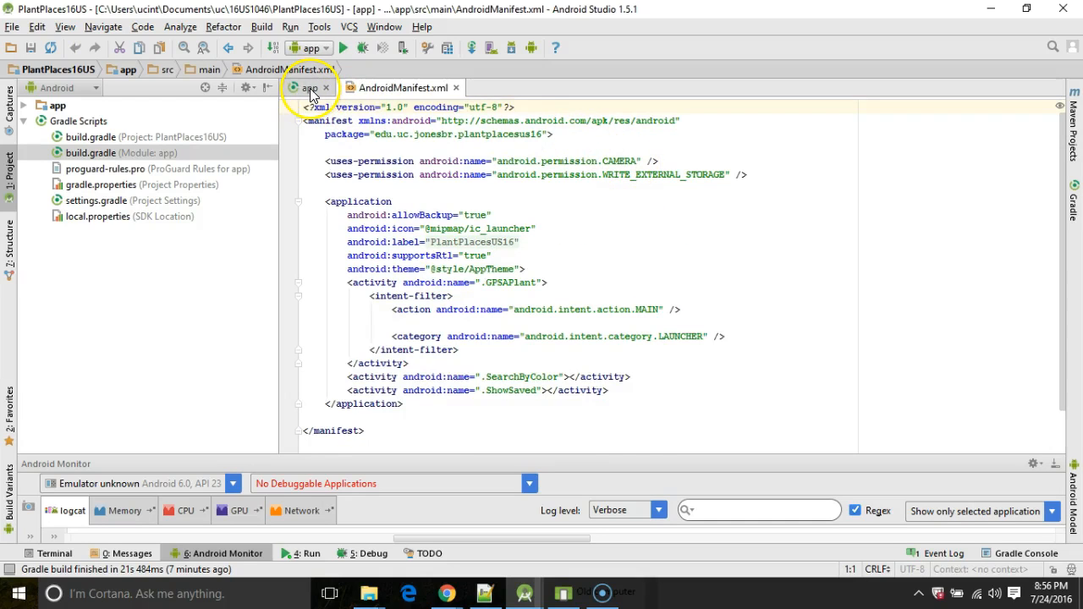
click(308, 88)
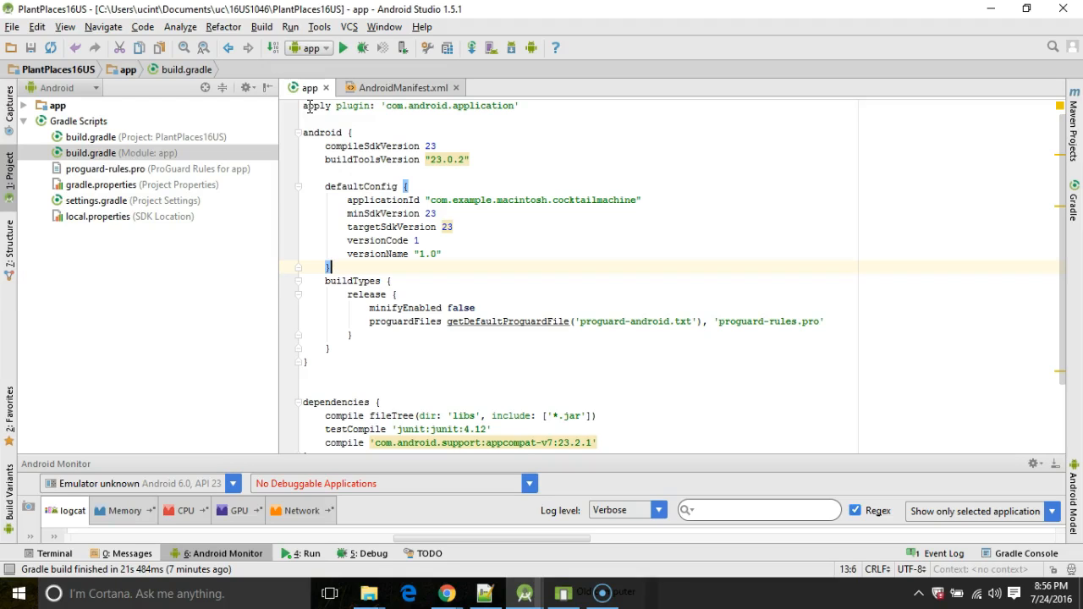
mouse_move(110, 186)
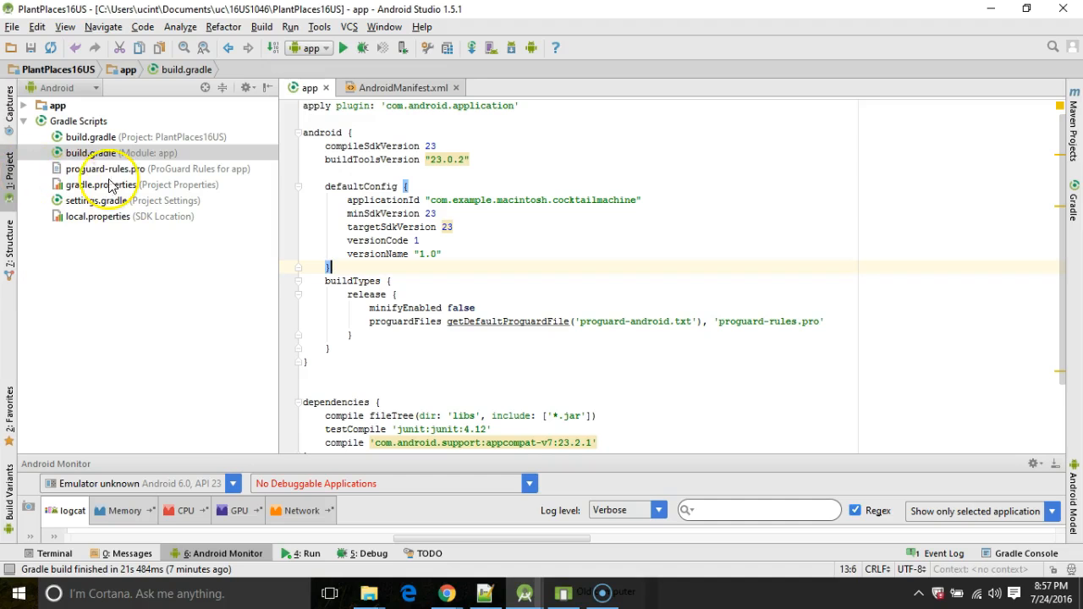
click(24, 105)
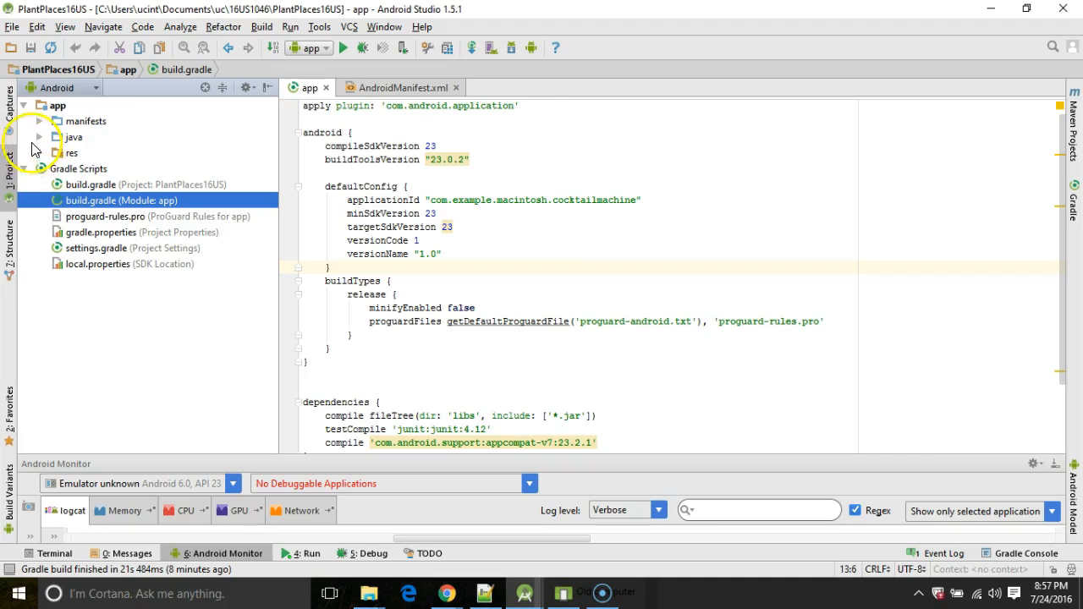
Step: Expand the java package, open GPSAPlant and select the camera-launching body of onTakePhotoClick
click(39, 135)
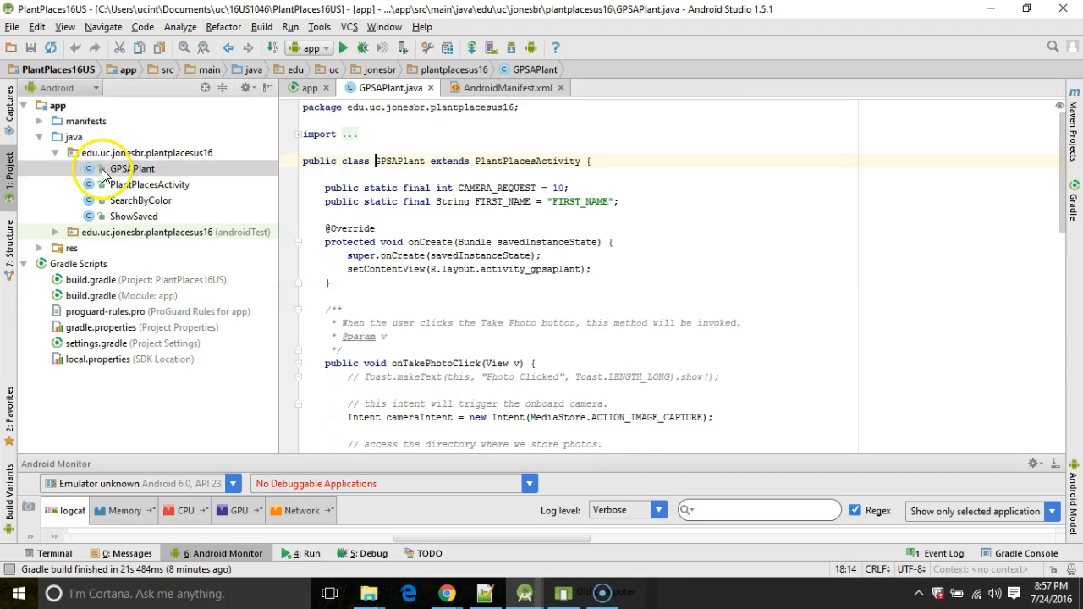
scroll(down, 3)
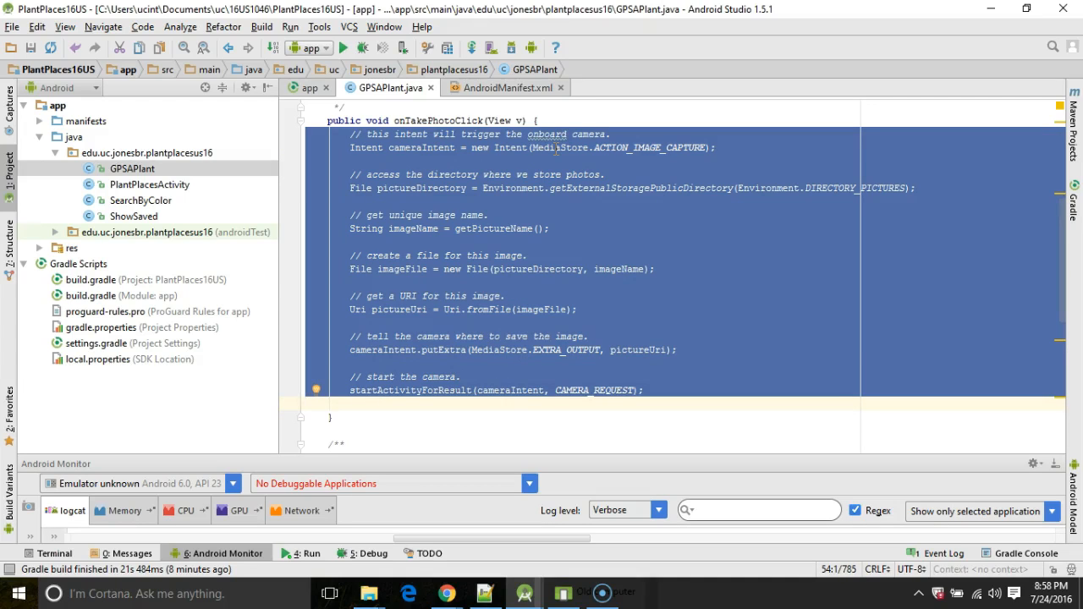
click(524, 187)
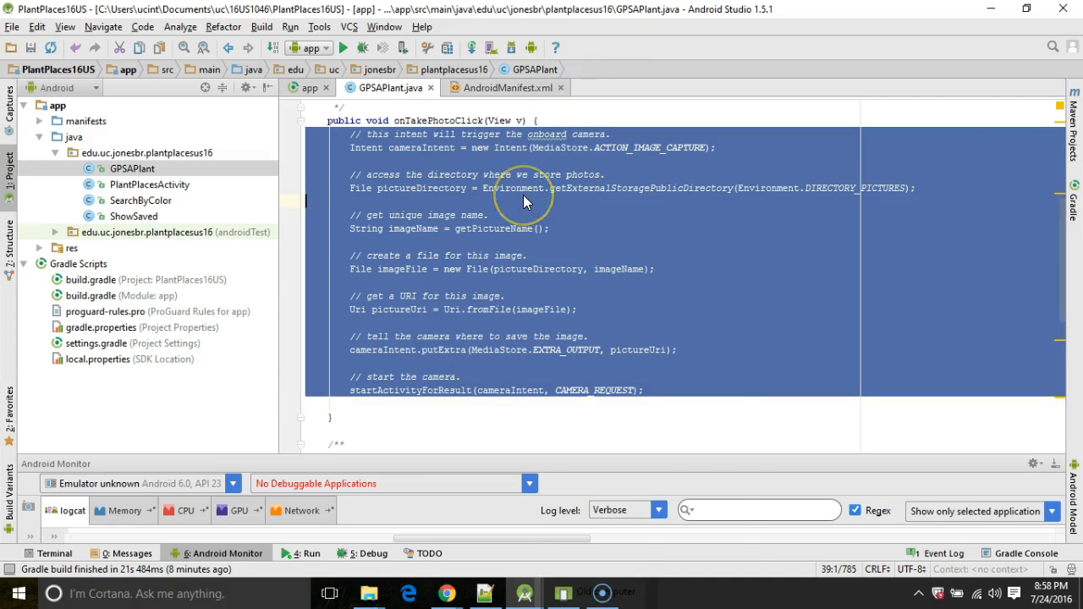
Step: Bring up Refactor > Extract for the selected camera code
right_click(525, 188)
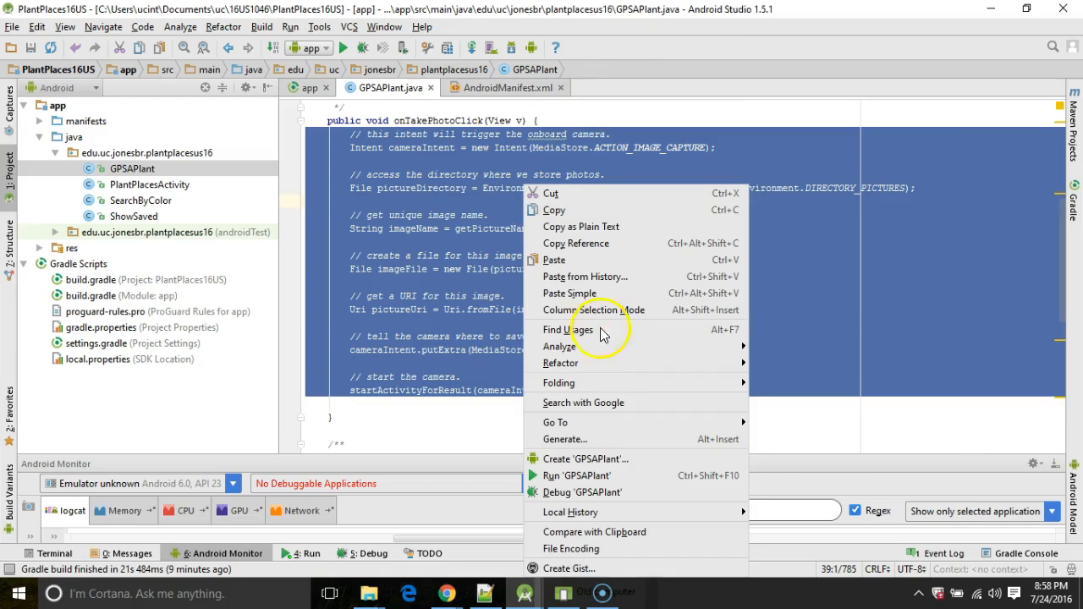
mouse_move(770, 350)
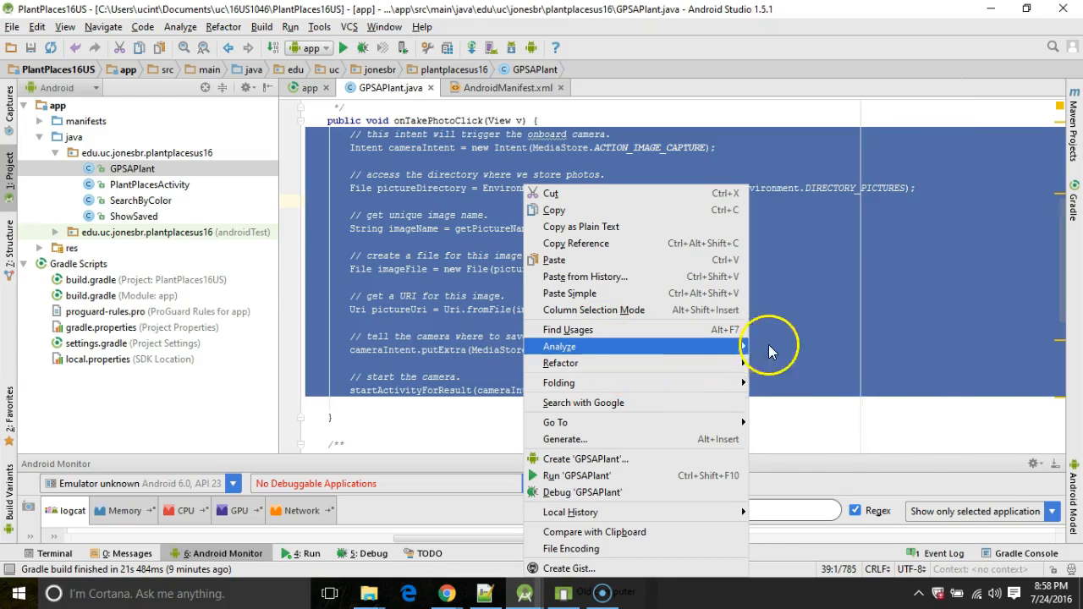
click(560, 362)
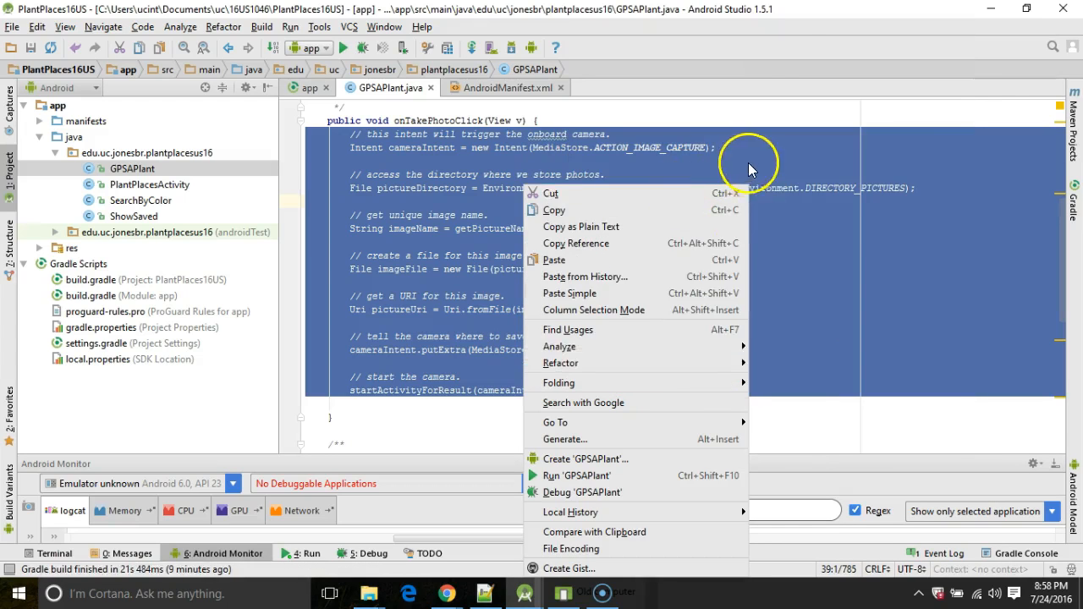
click(560, 362)
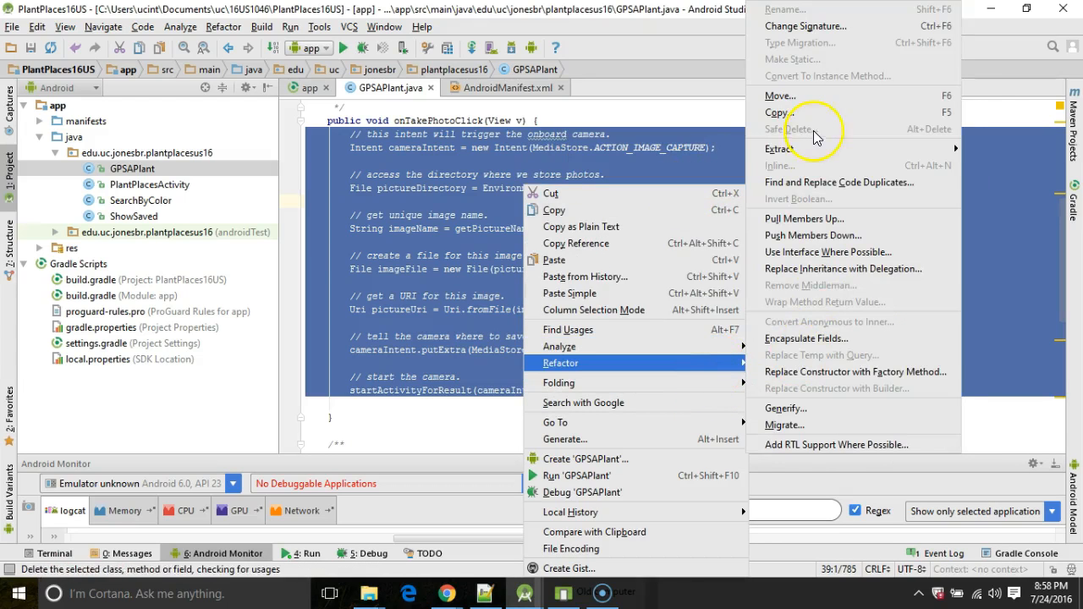
mouse_move(779, 148)
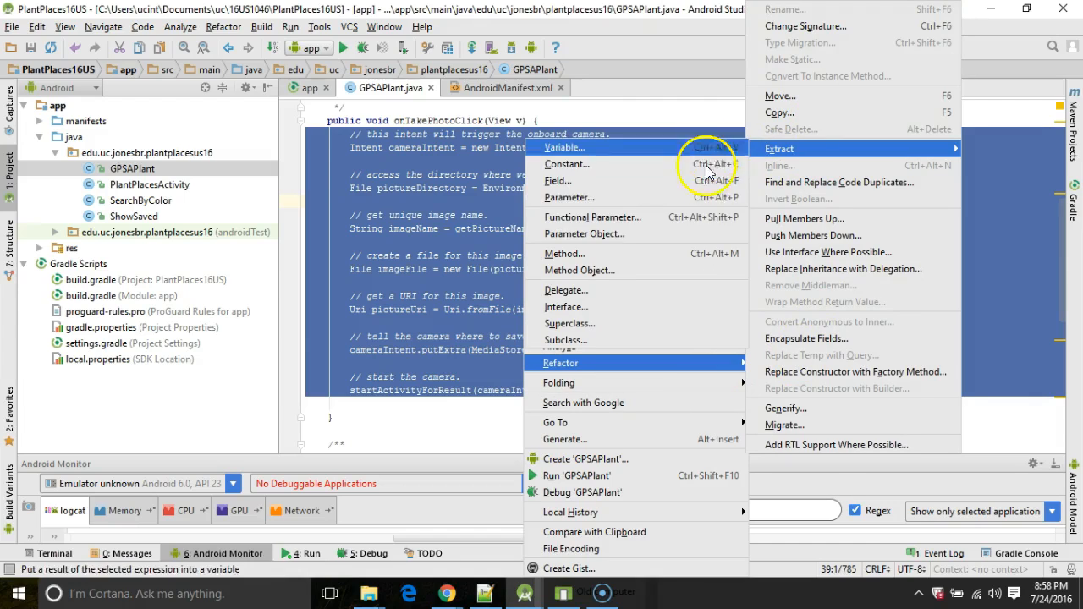
mouse_move(565, 253)
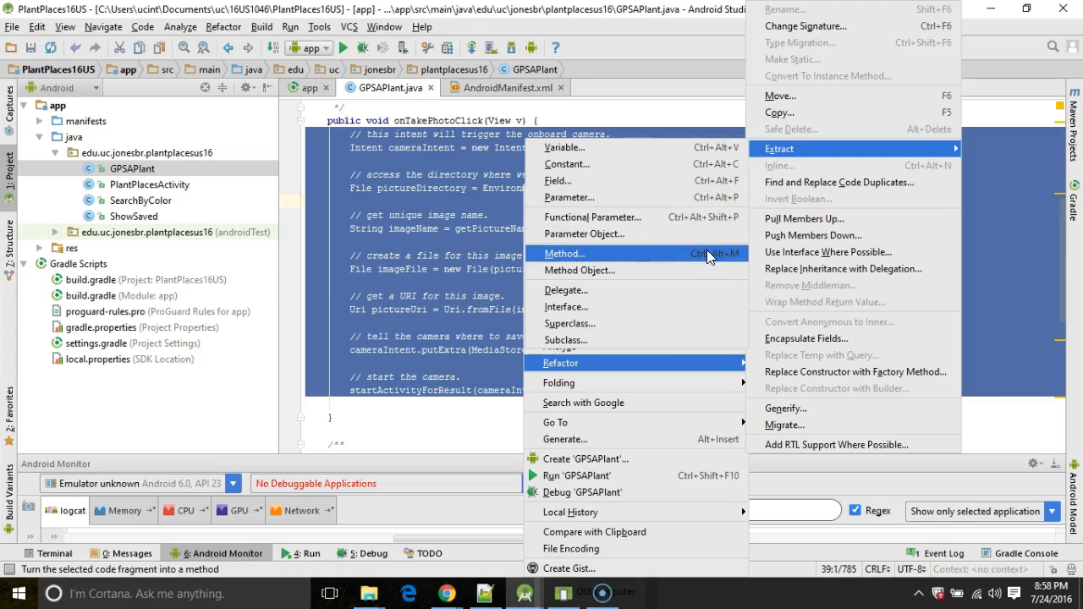
Step: Extract the selection into a new private method named invokeCamera
click(564, 254)
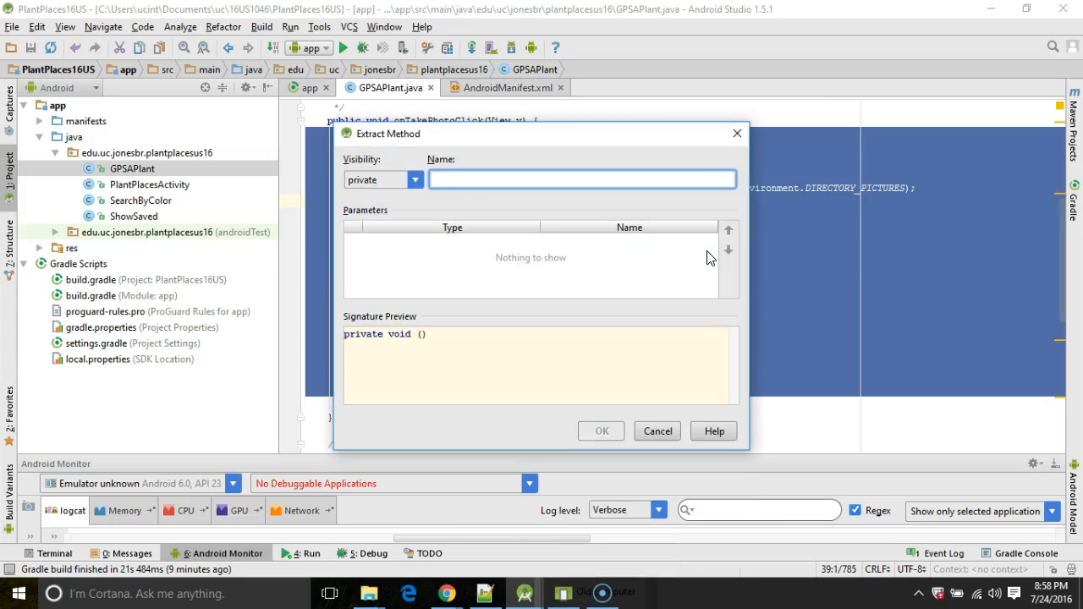
text(invokeCa)
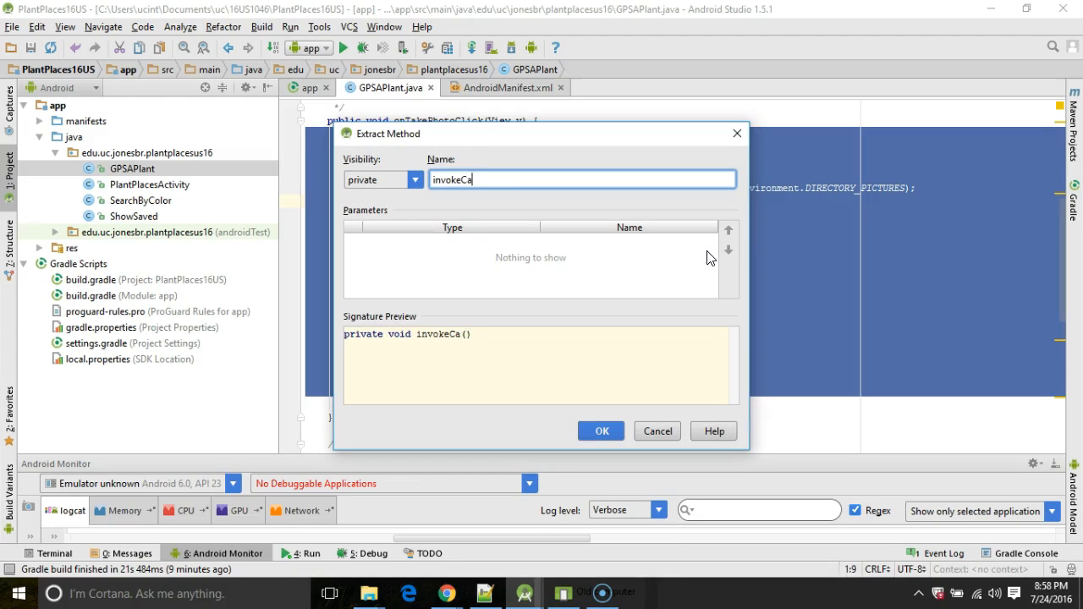
text(mera)
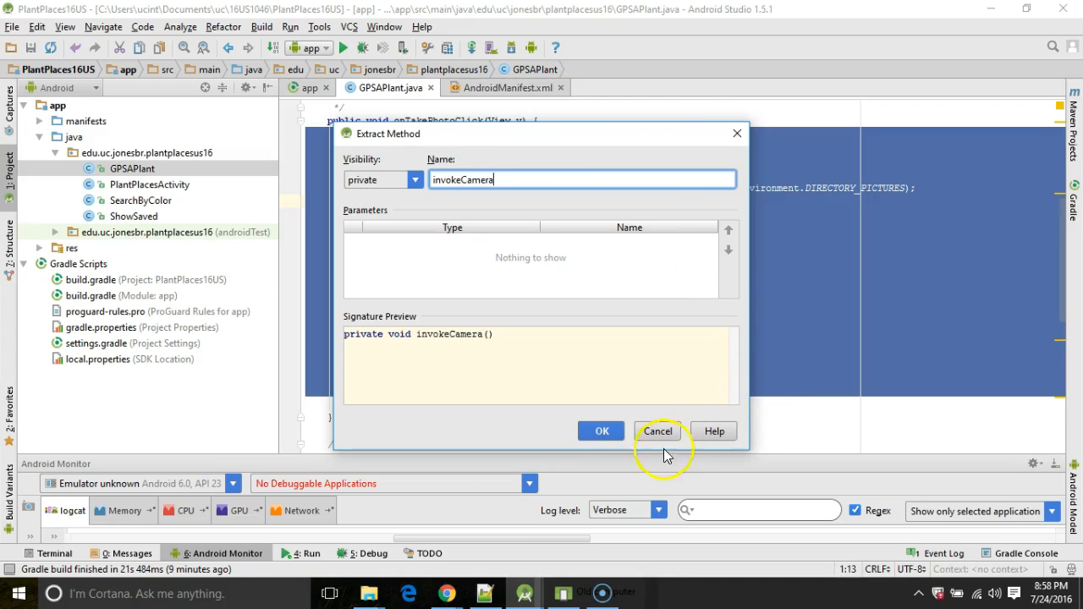
click(658, 432)
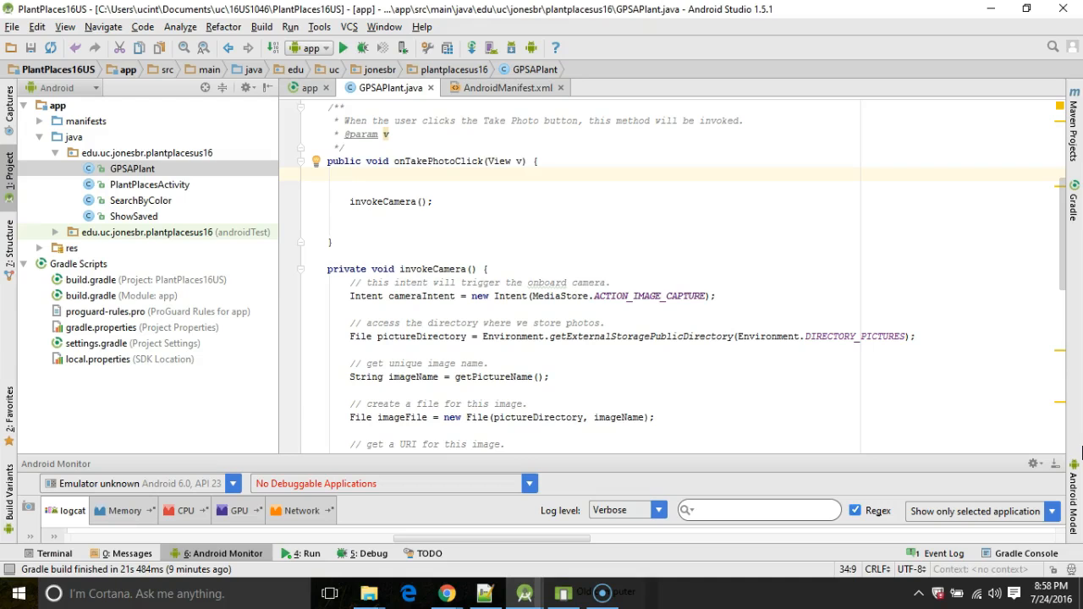
Step: Wrap invokeCamera() in if (checkSelfPermission(Manifest.permission.CAMERA) == PackageManager.PERMISSION_GRANTED)
text(if ()
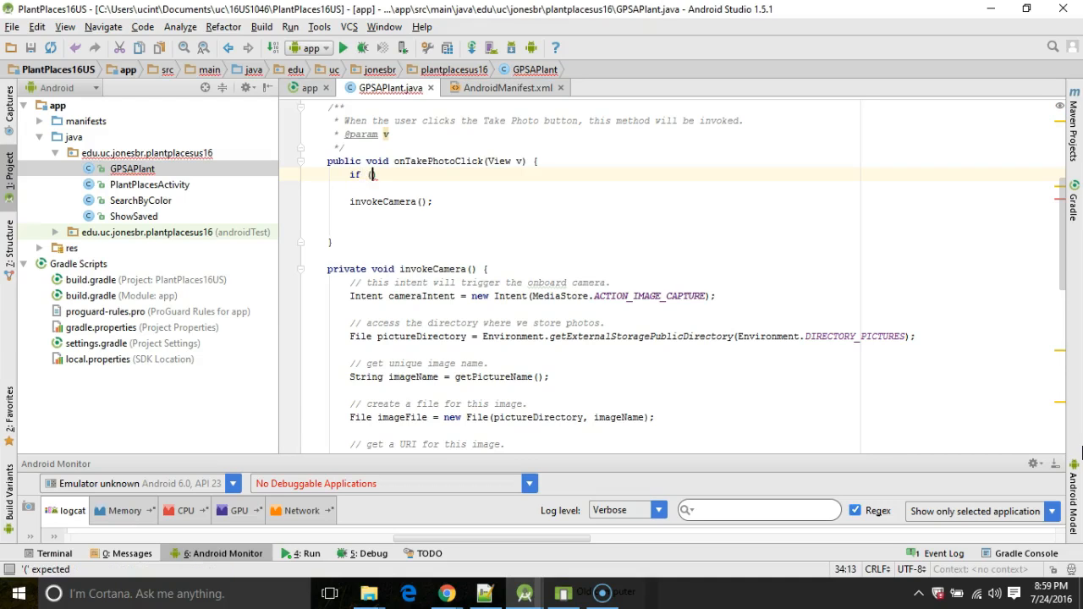
text(checkSelfPermission()
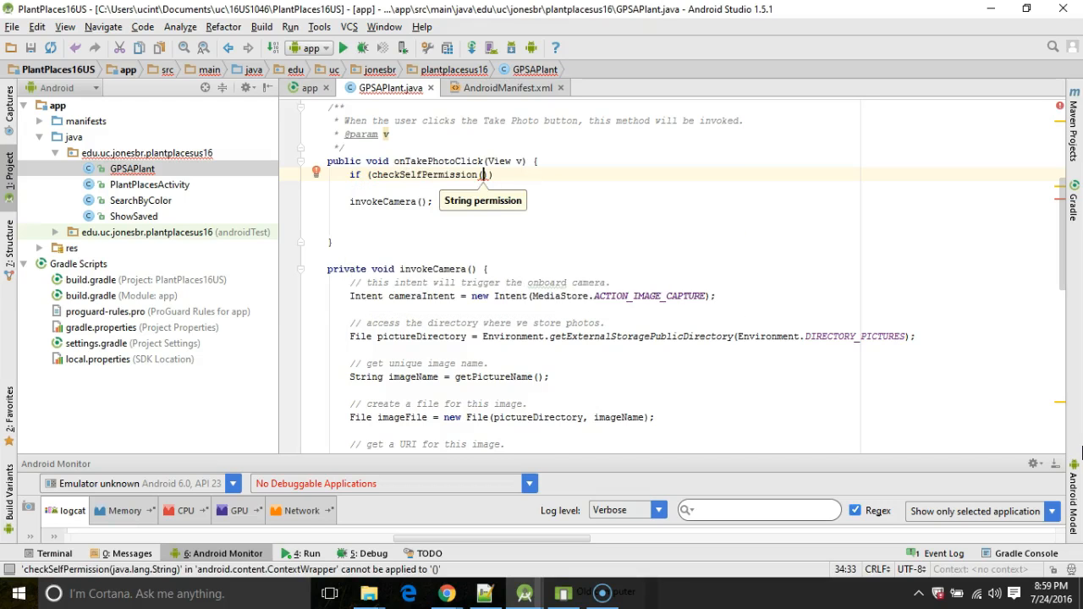
text(Manifest.permission.)
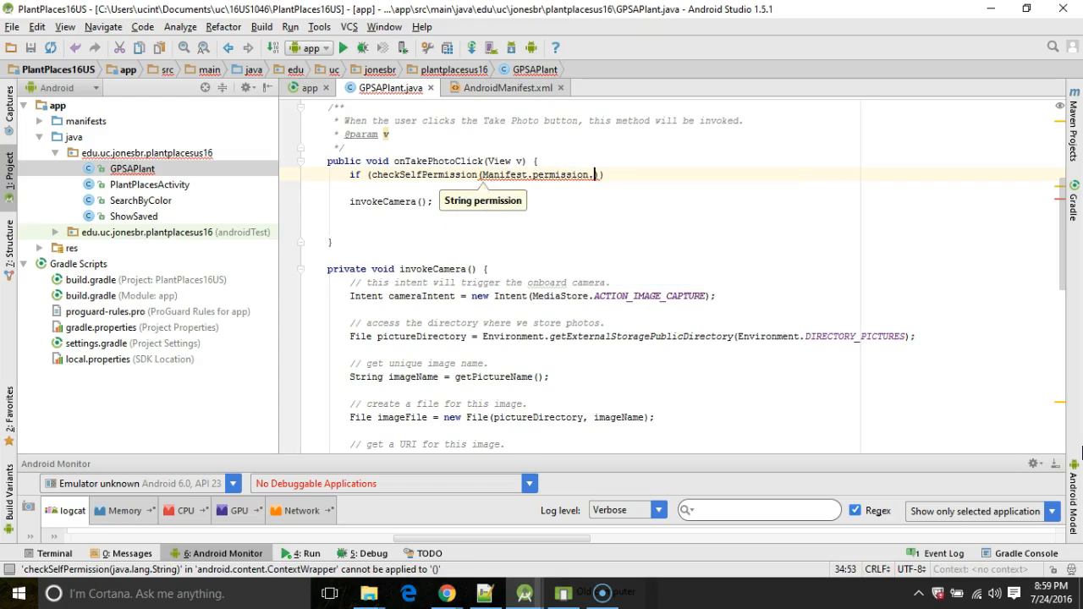
text(Camera)
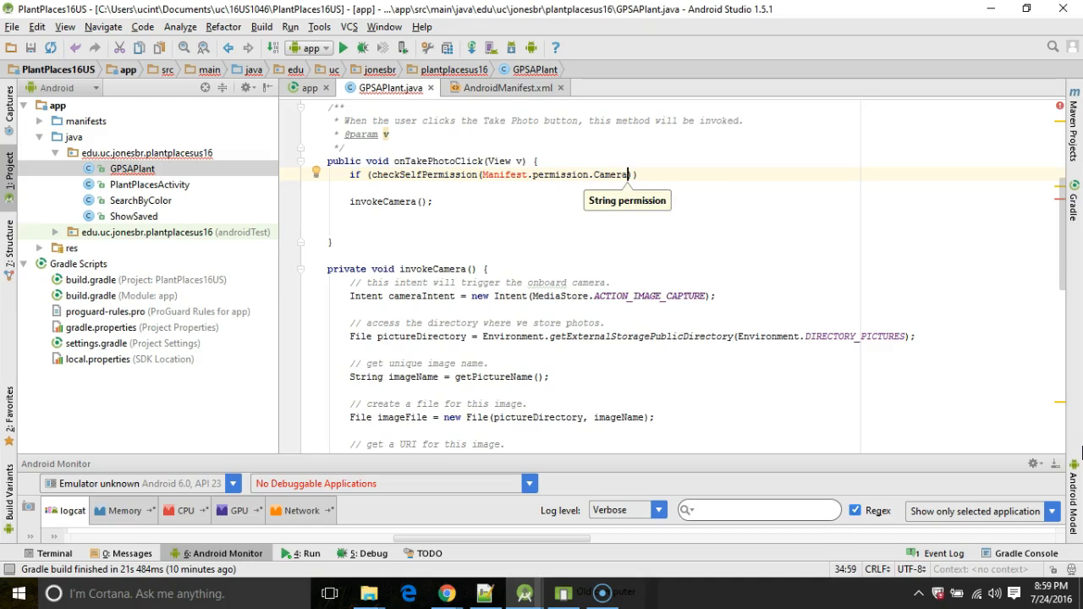
text(CAMERA)
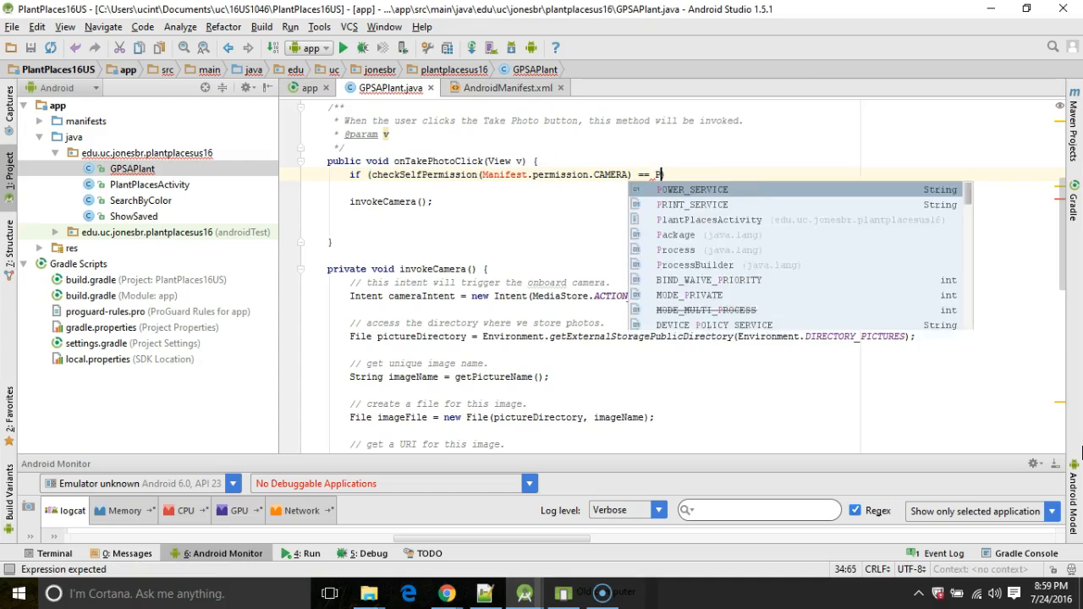
text(ackageManager)
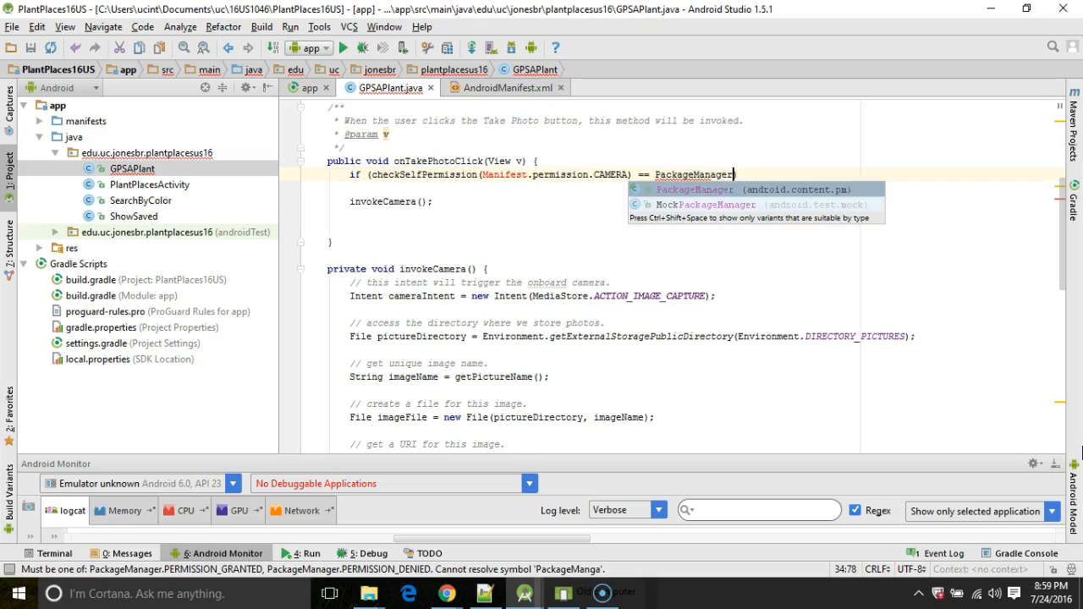
text(.PERMISSION_GRANTED)
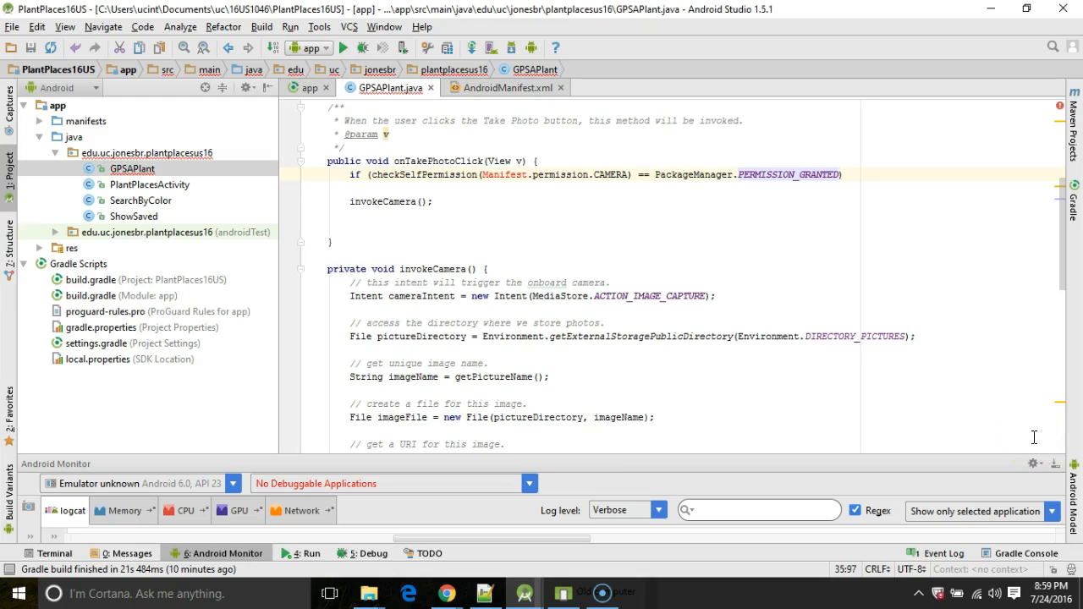
click(316, 172)
text( {)
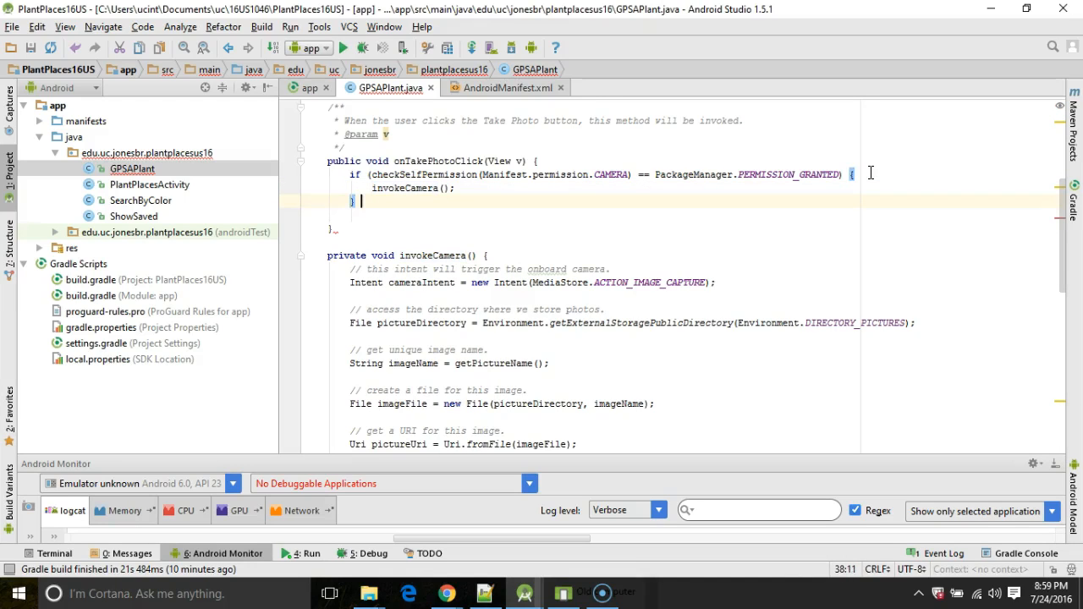
Step: Add an else branch with a comment that we lack permission to invoke the camera
text(else {)
text(// we are here if we do not already have)
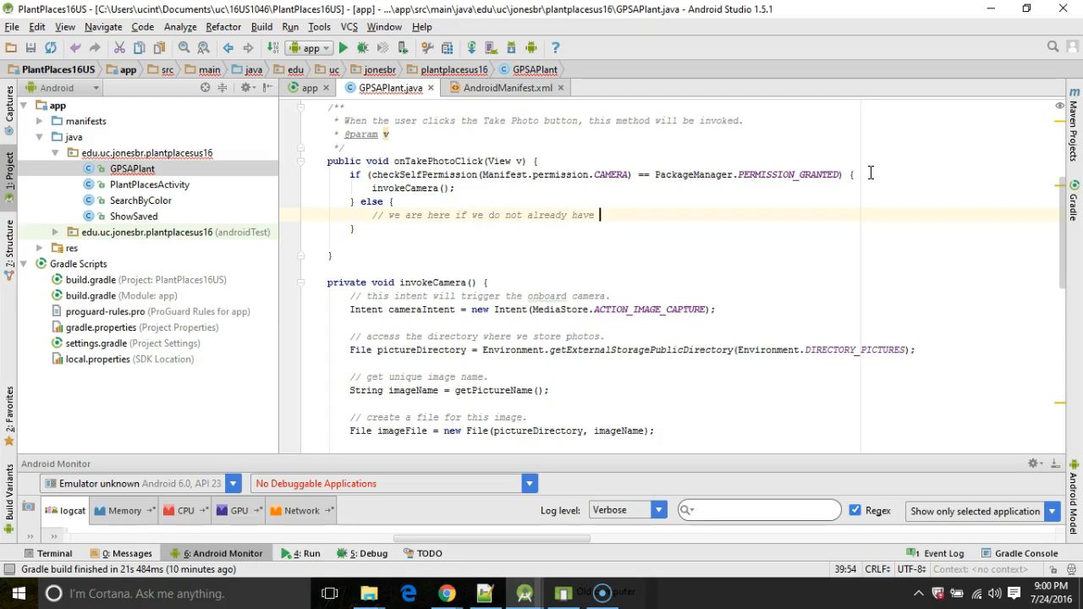
text(permission to invoke the camera.)
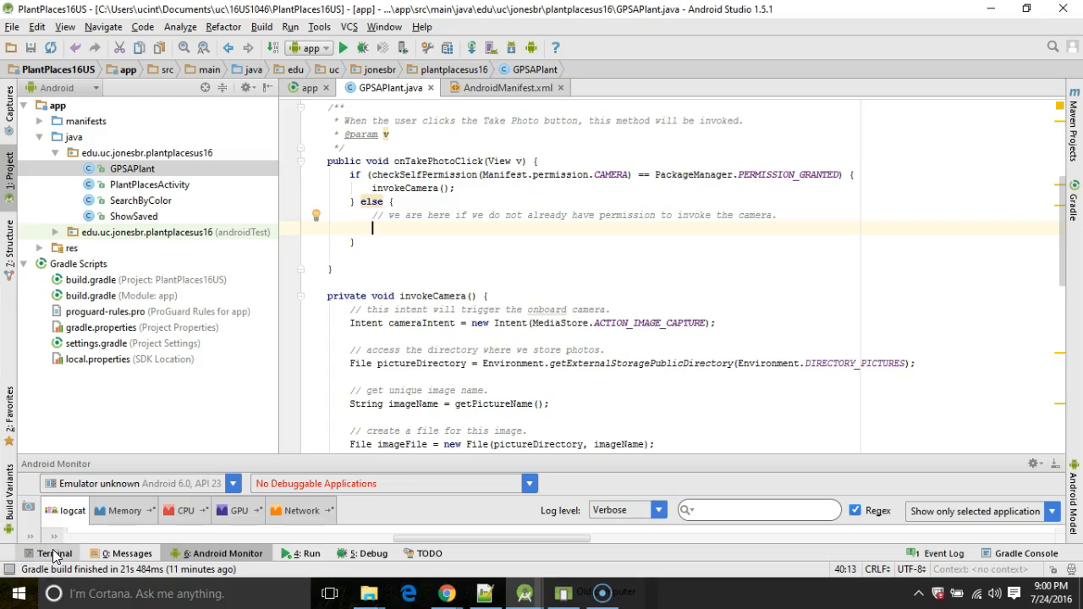
Step: Declare String[] permissionRequest holding Manifest.permission.CAMERA in the else branch
text(s)
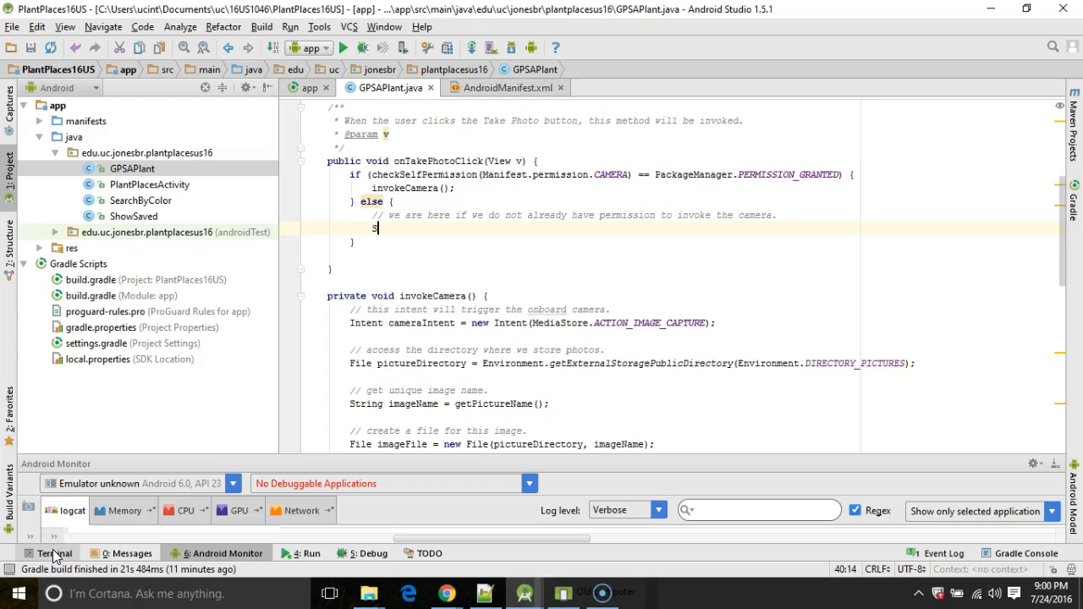
text(tring[])
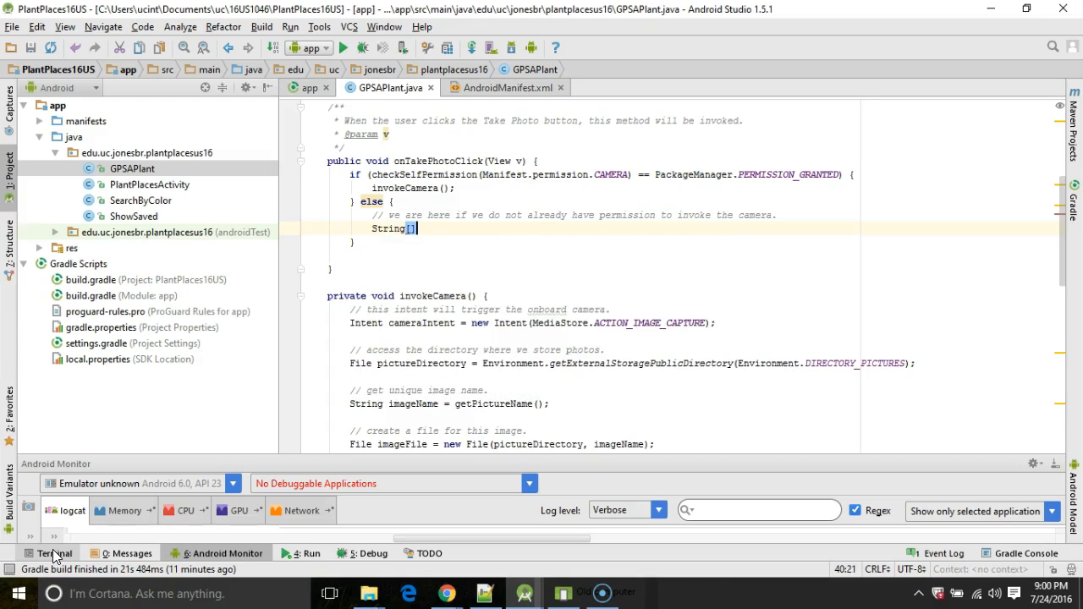
text(permissionRequest)
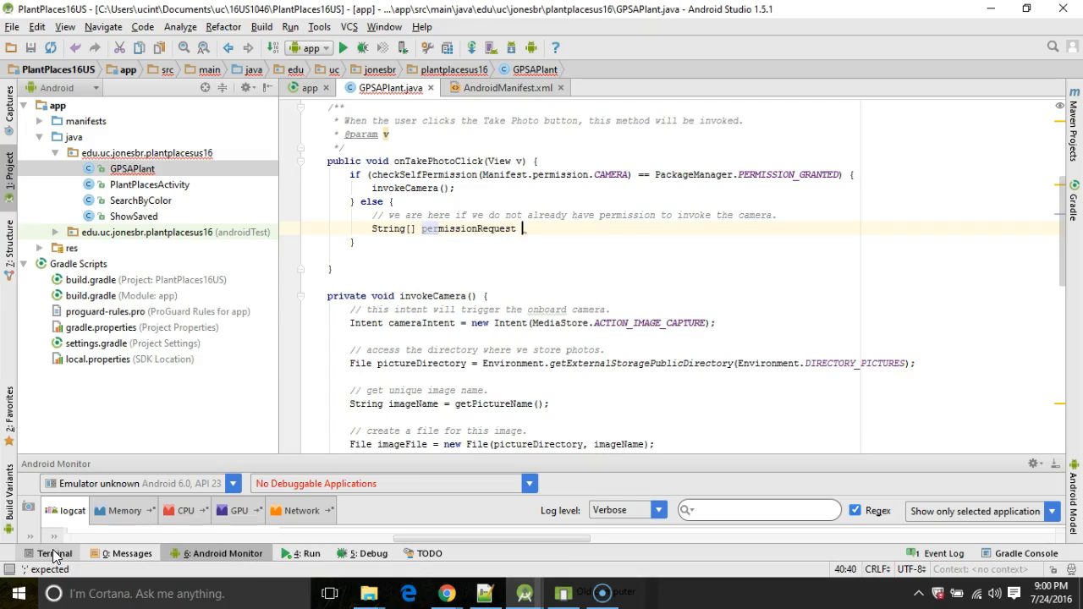
text(= new)
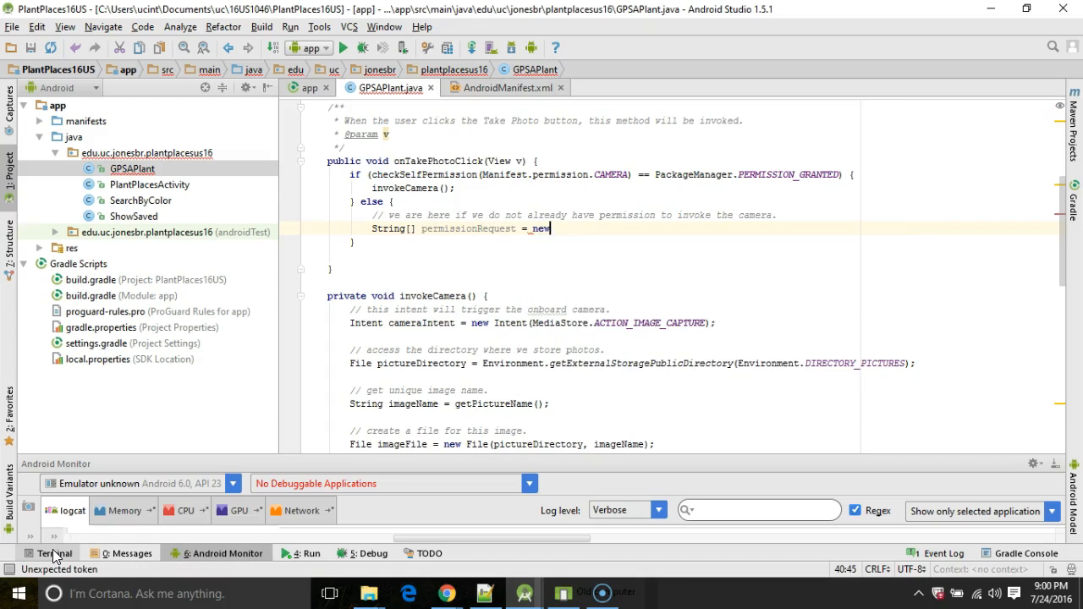
text(String)
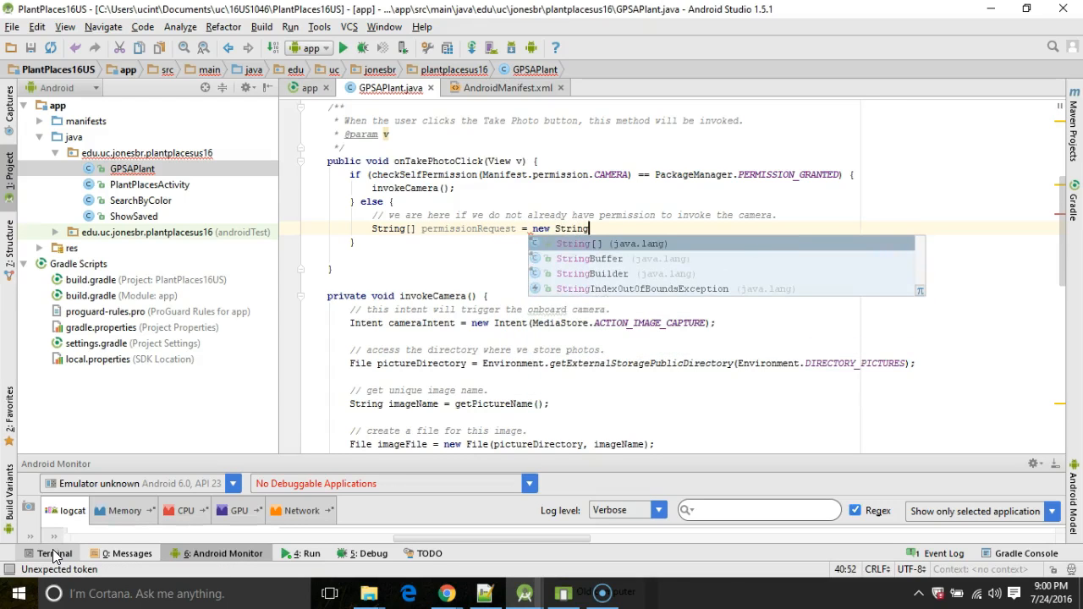
text([1];)
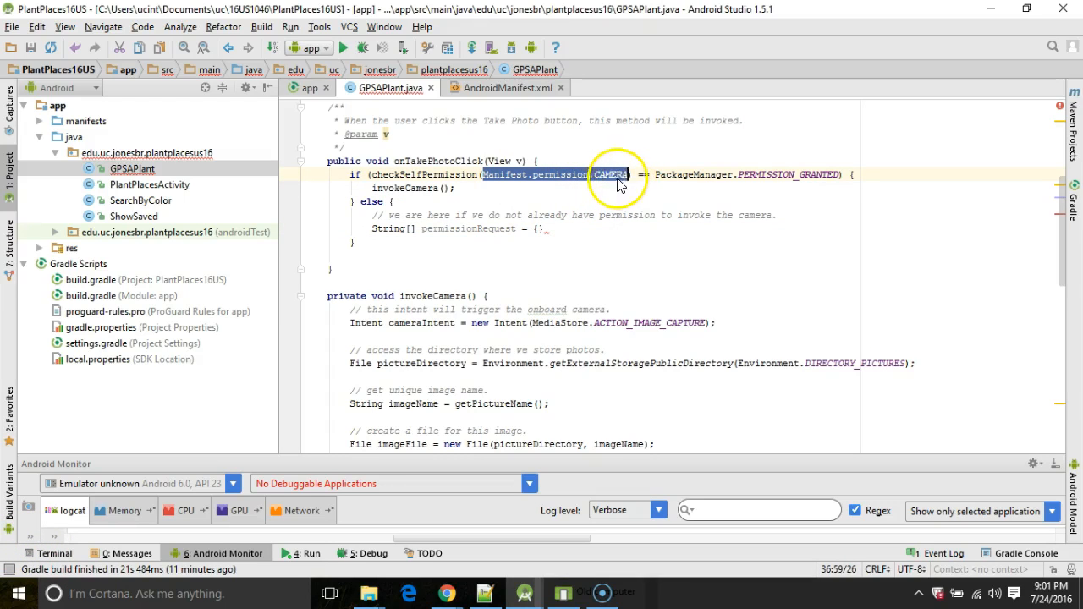
text(Manifest.permission.CAMERA)
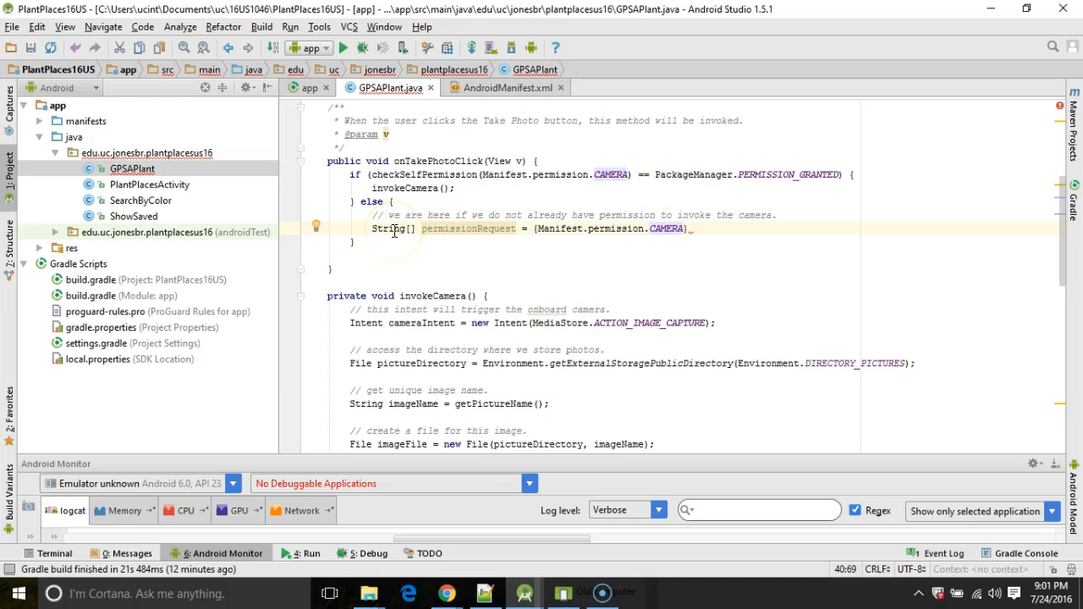
mouse_move(693, 222)
text(;)
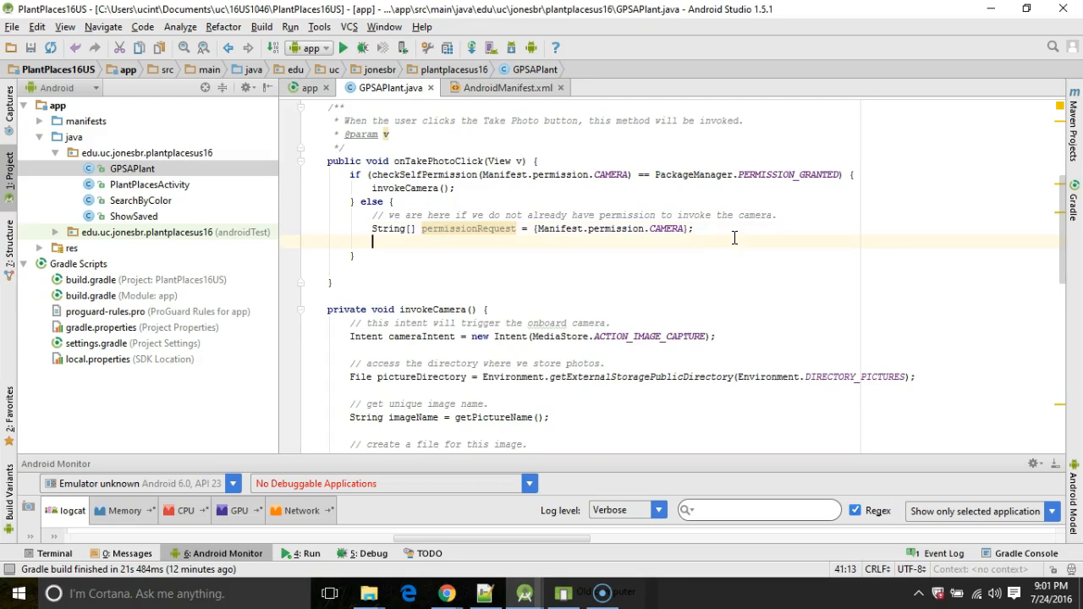
Step: Call requestPermissions(permissionRequest, CAMERA_PERMISSION_REQUEST_CODE) with the code constant defined
text(requestPermissions();)
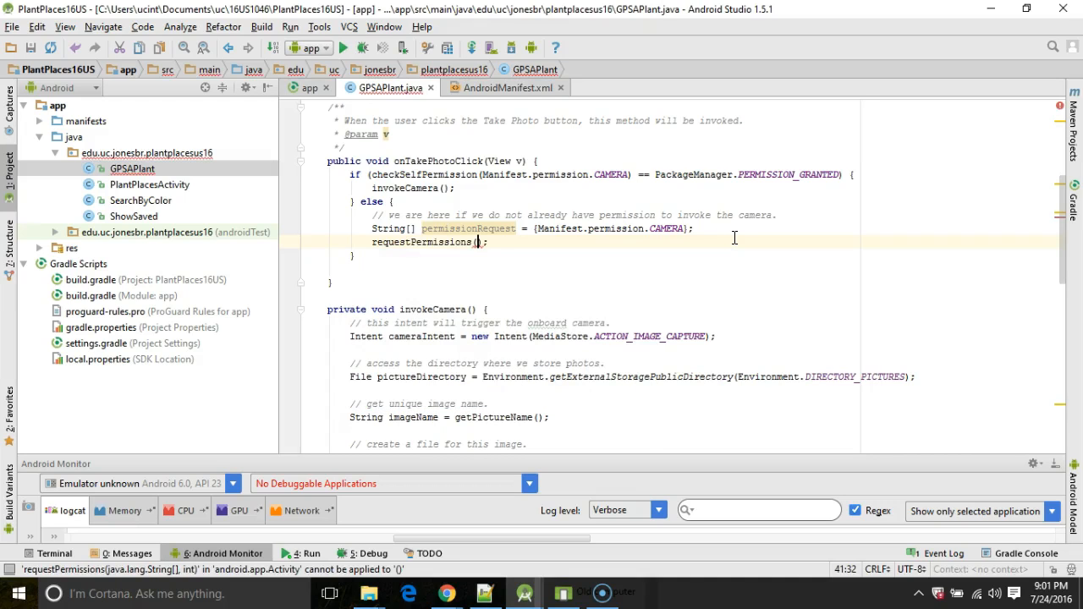
text(permissionRequest)
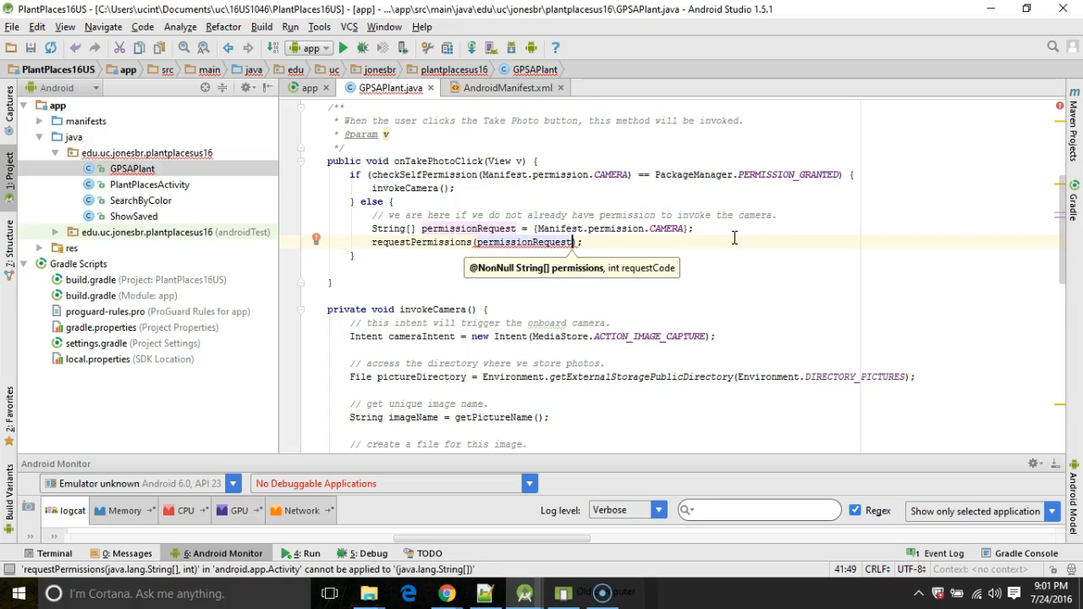
text(,)
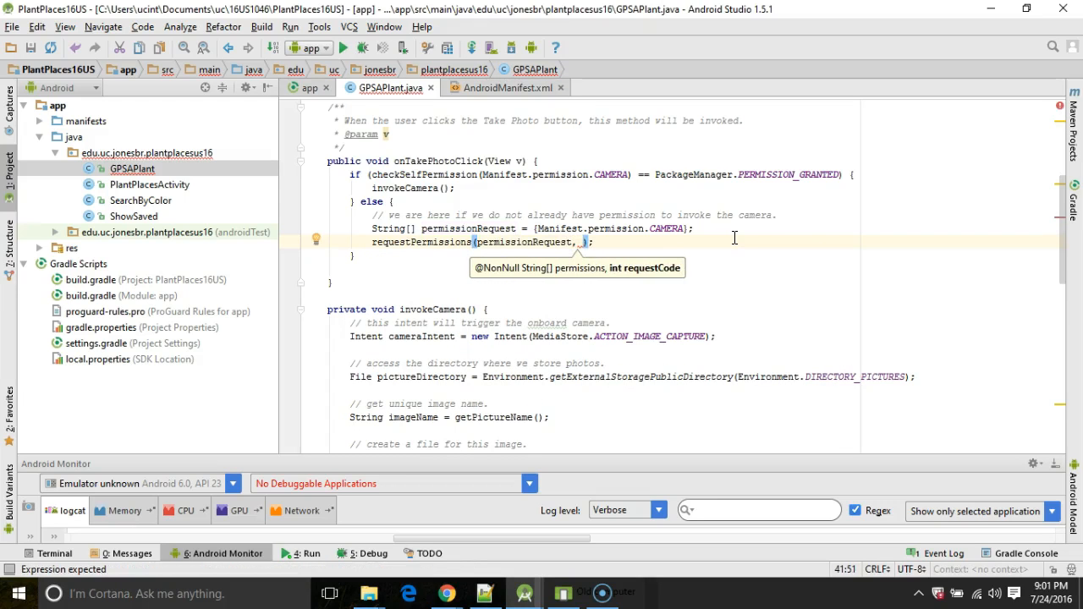
mouse_move(281, 264)
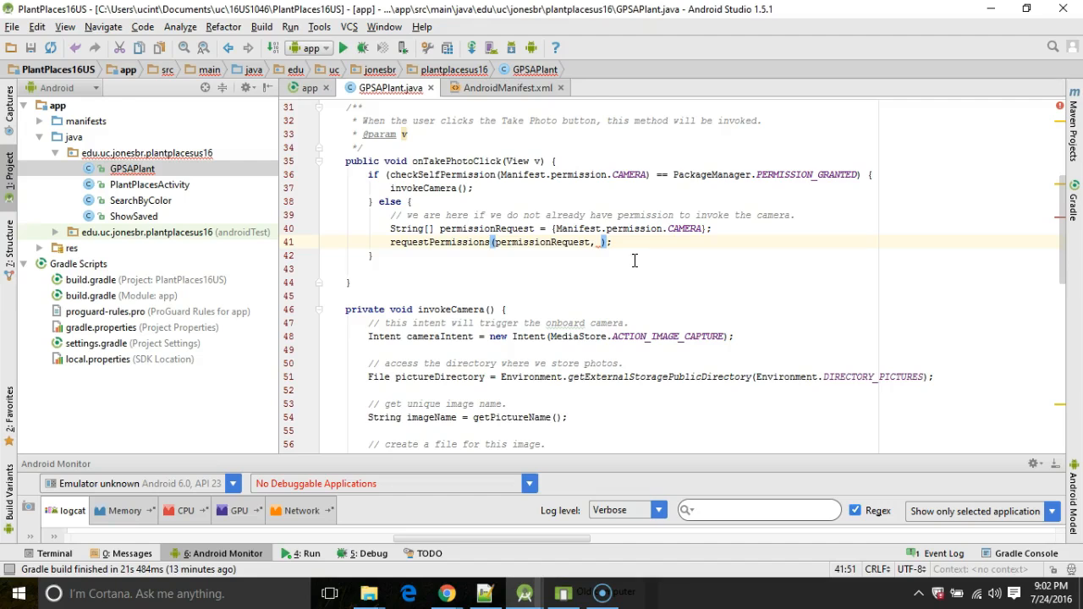
text(2)
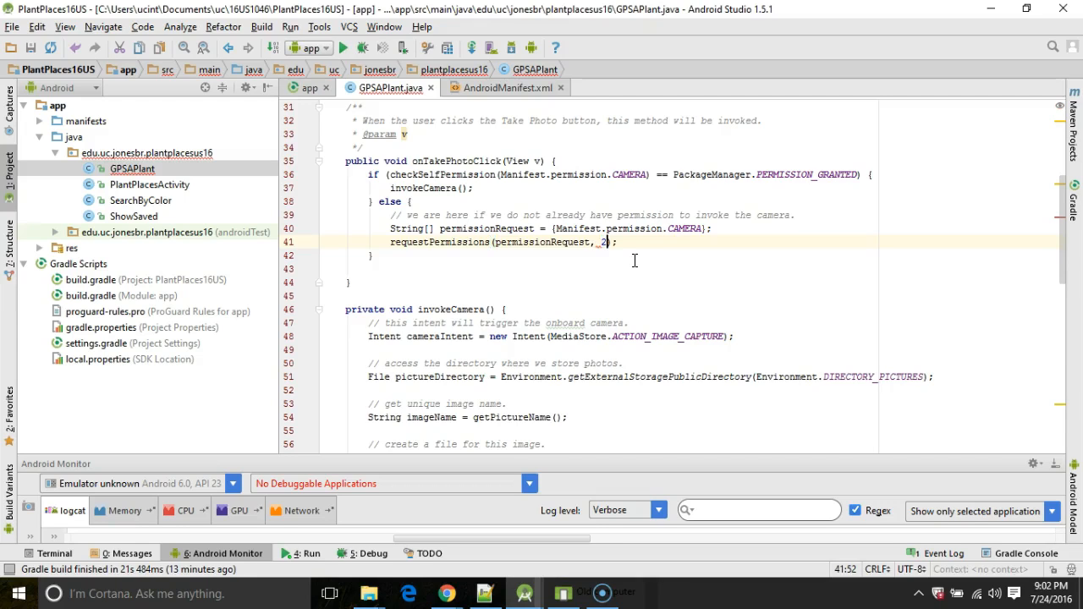
text(867)
text(CAMERA_PERMISSION_REQUEST_CODE)
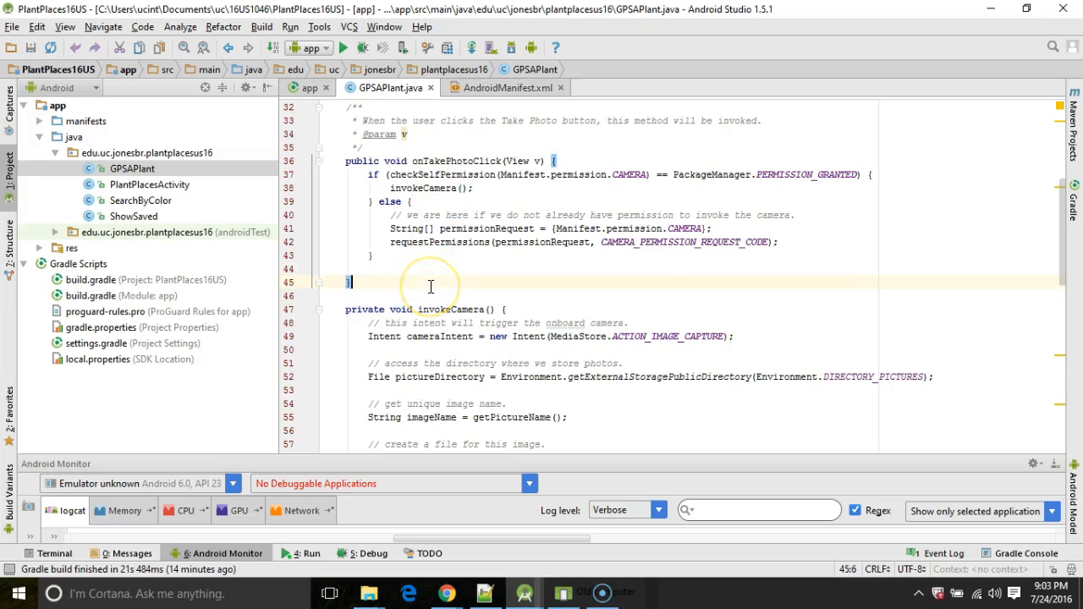
Step: Generate the onRequestPermissionsResult override and start an if (requestCode == check inside it
text(on)
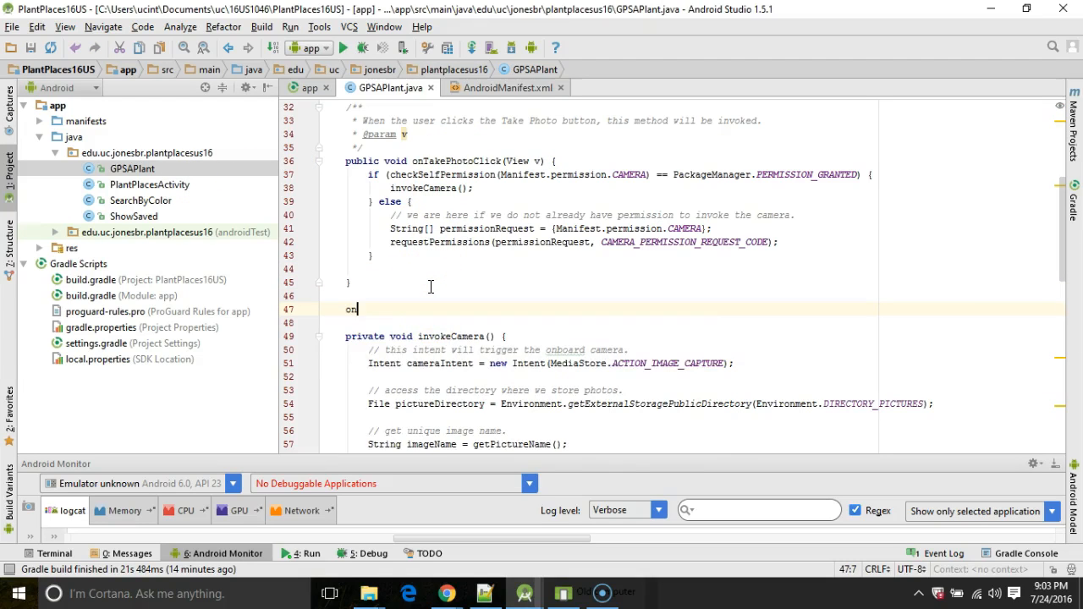
text(Permisse)
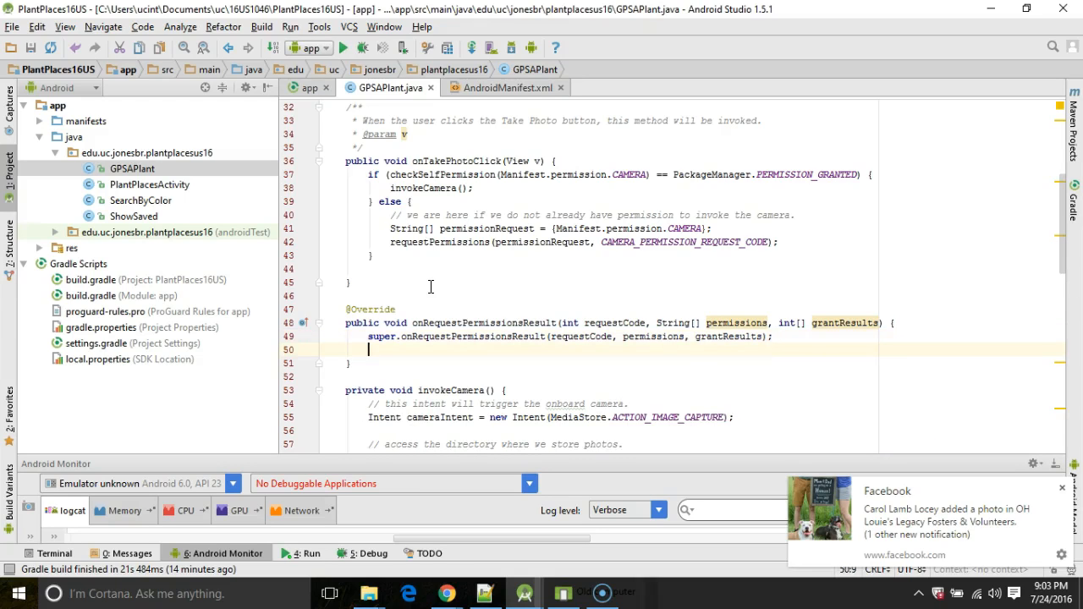
text(if)
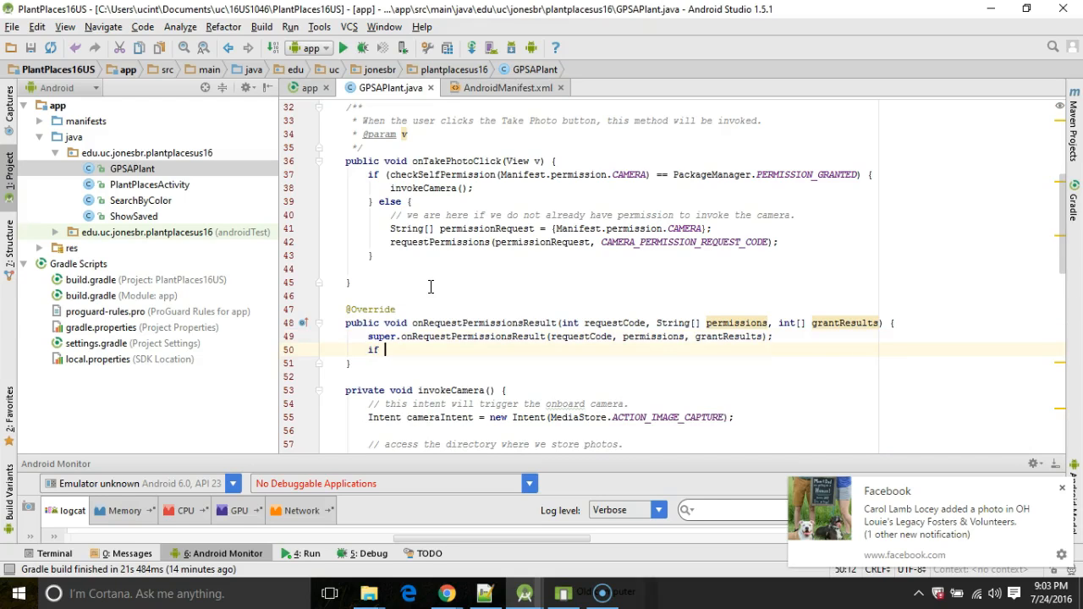
text(())
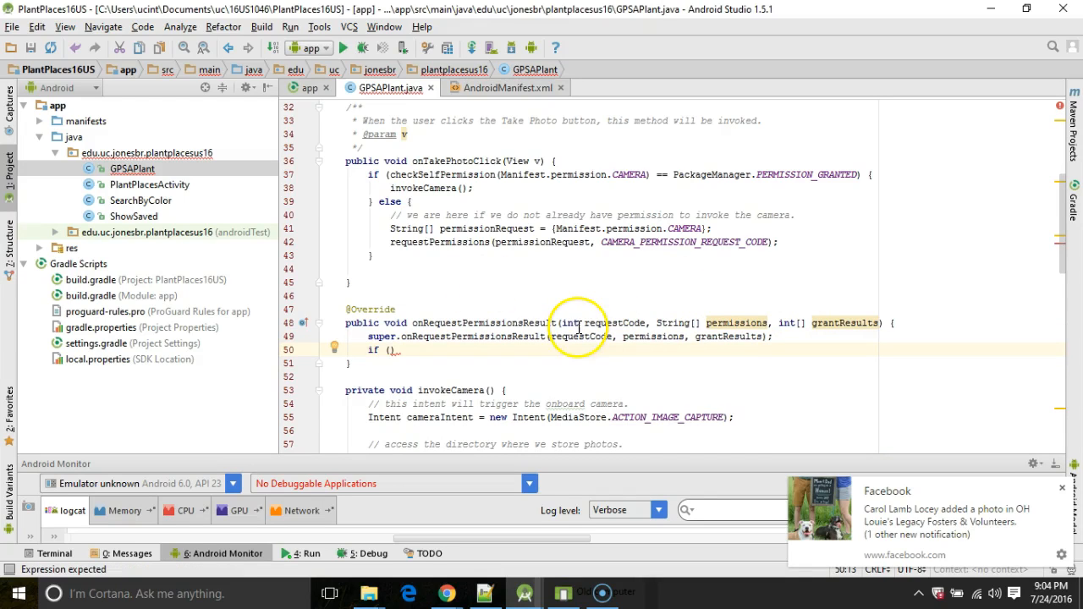
double_click(592, 324)
text(requestCode ==)
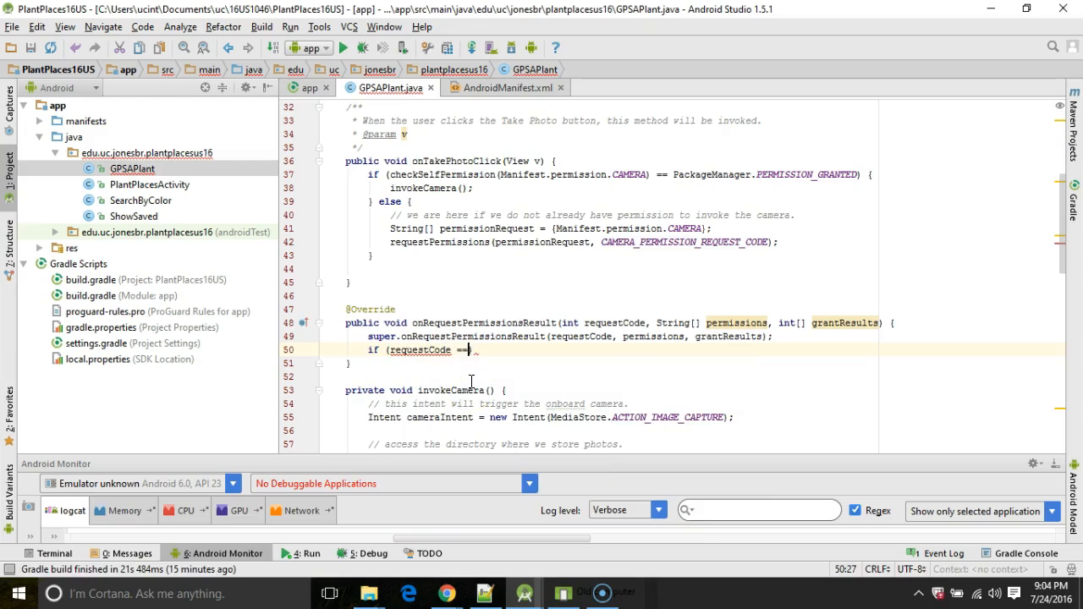
Step: Inside the CAMERA_PERMISSION_REQUEST_CODE check, add if (grantResults[0] == PackageManager.PERMISSION_GRANTED)
text(CAMERA_PERMISSION_REQUEST_CODE) {)
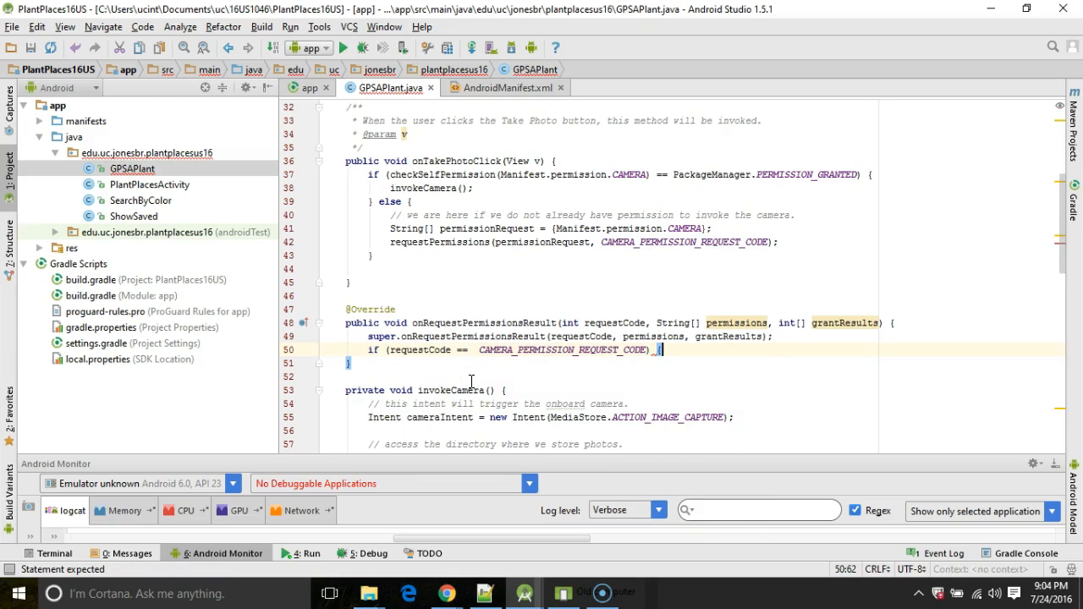
key(Enter)
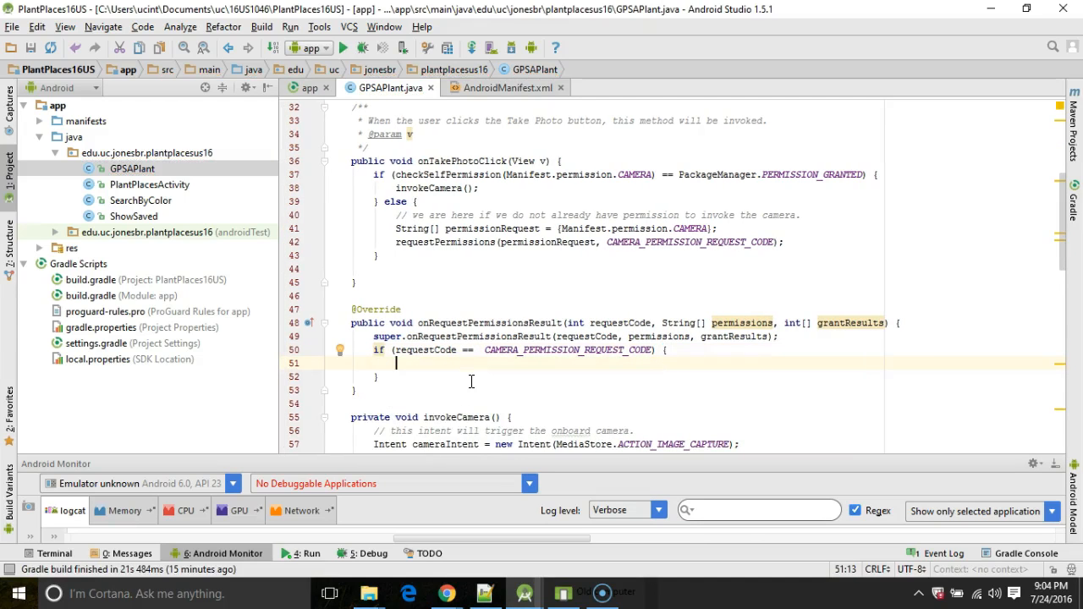
text(if)
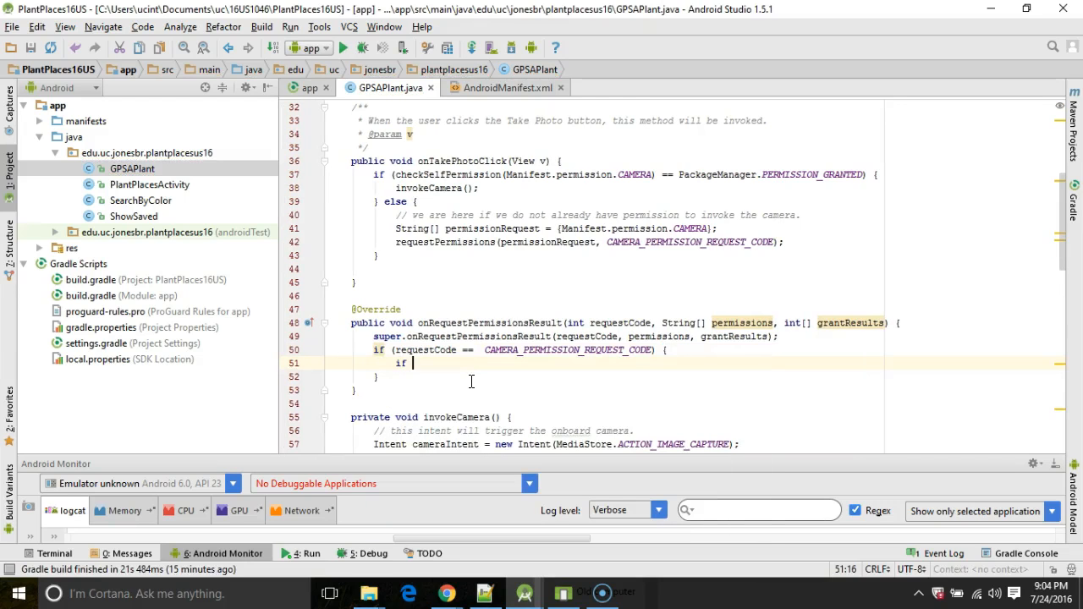
text(g))
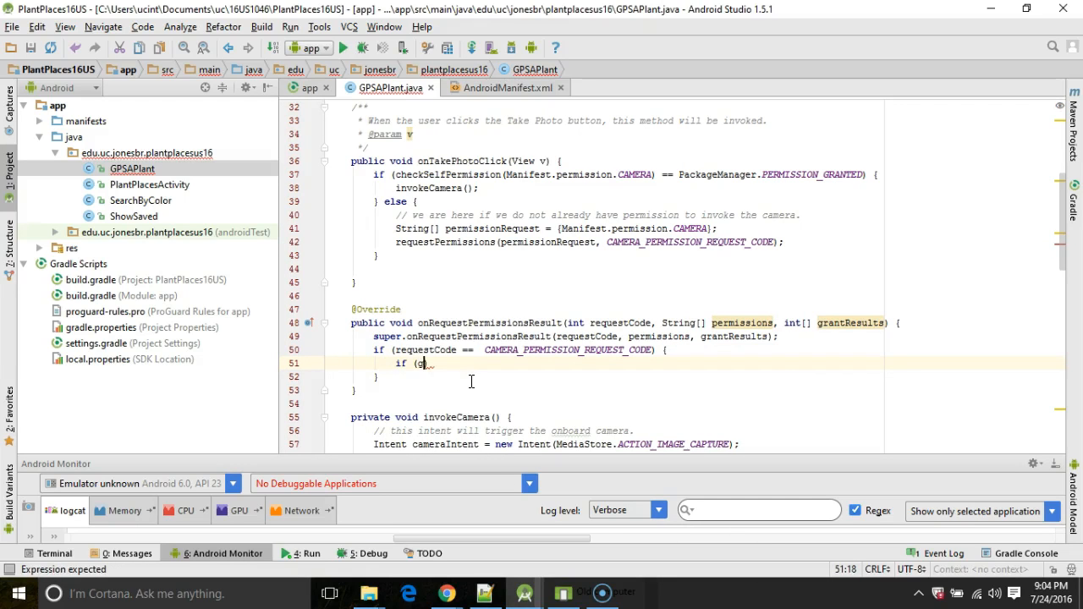
text(rantResults)
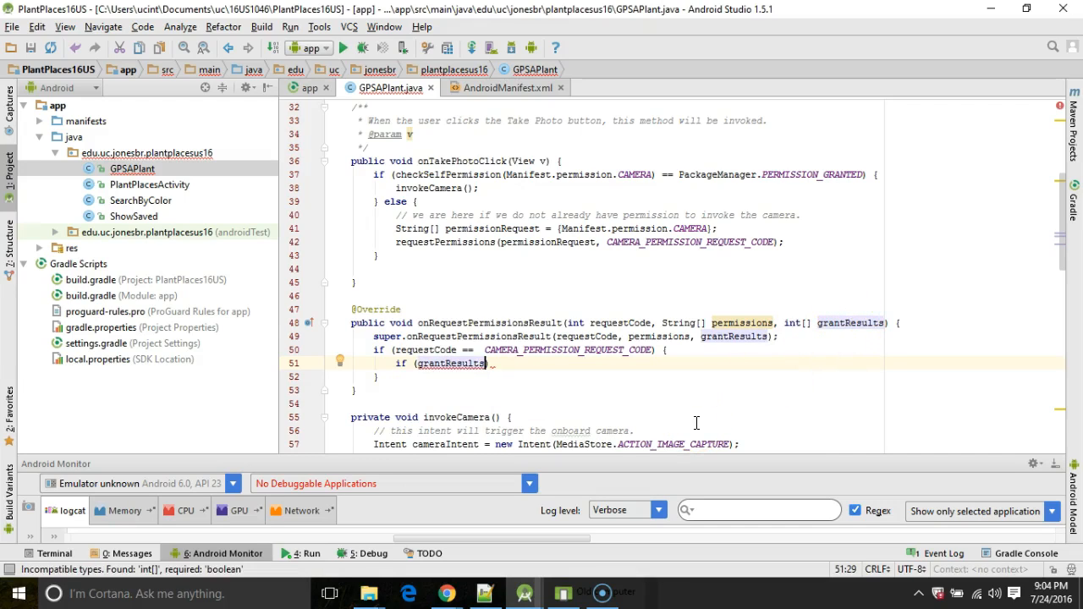
text([])
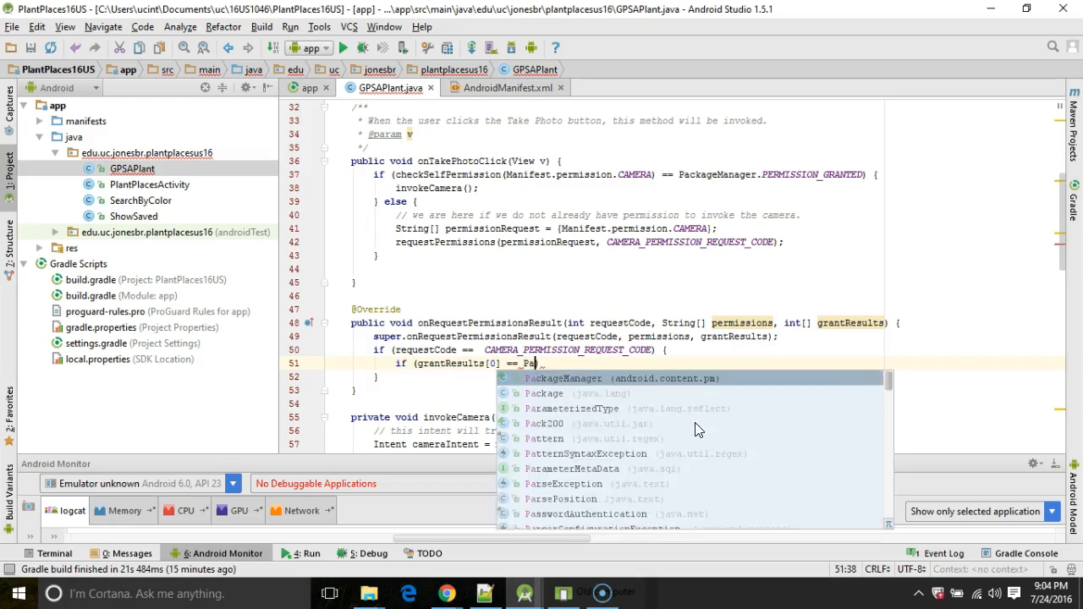
text(ckageManager)
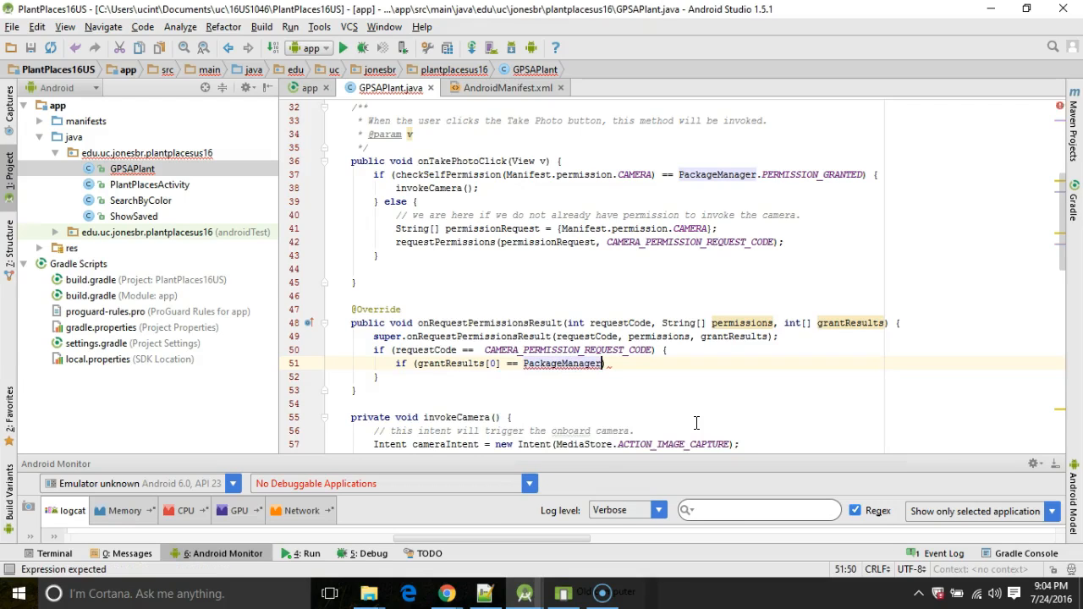
text(Per)
text(inv)
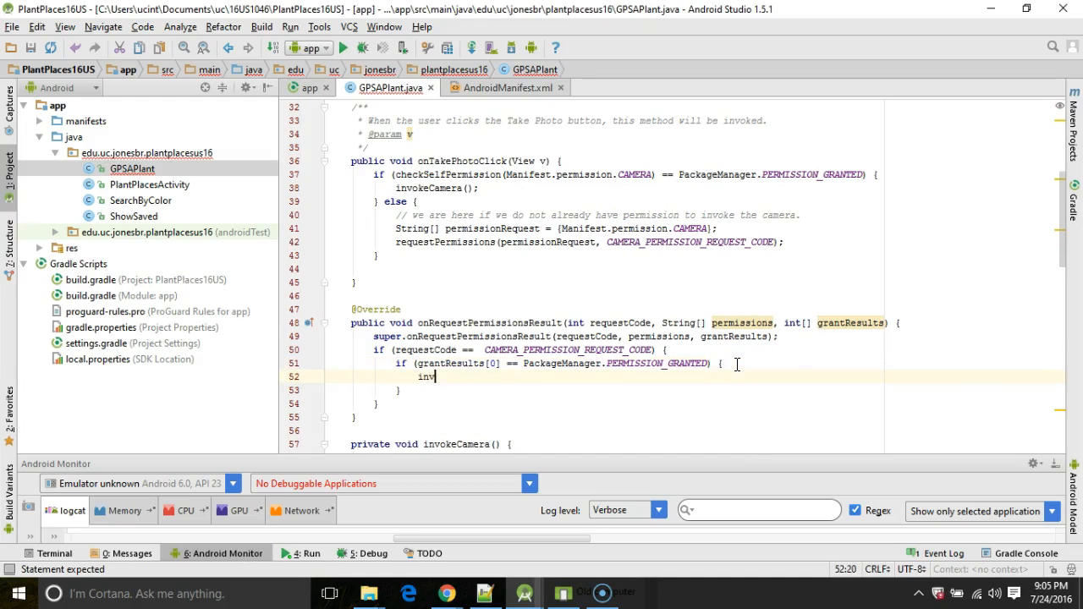
Step: Call invokeCamera() in the granted branch and leave an empty else branch after it
text(okeCamera();)
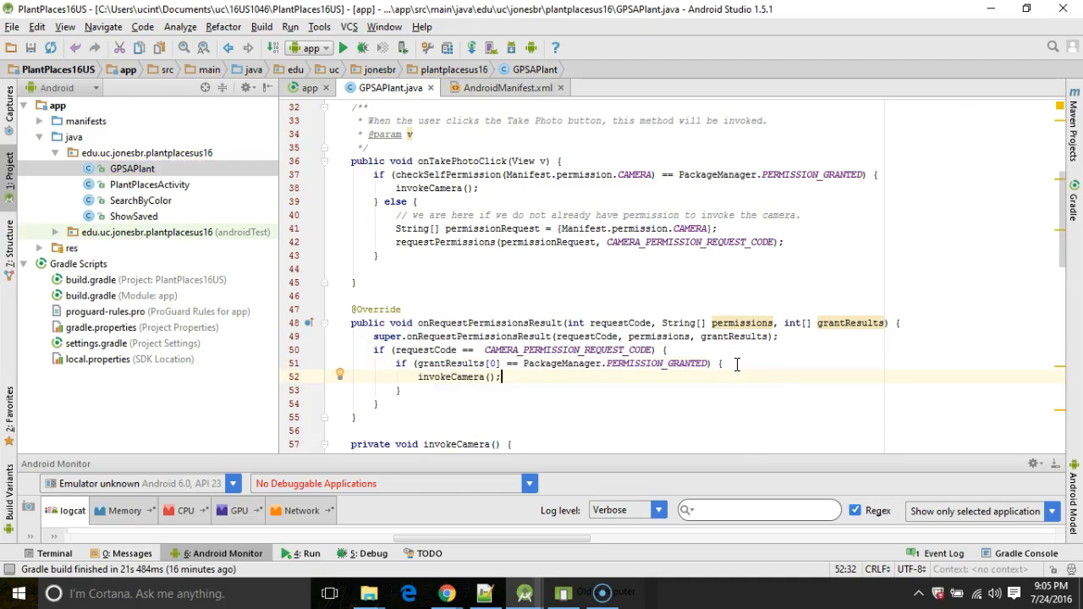
double_click(450, 375)
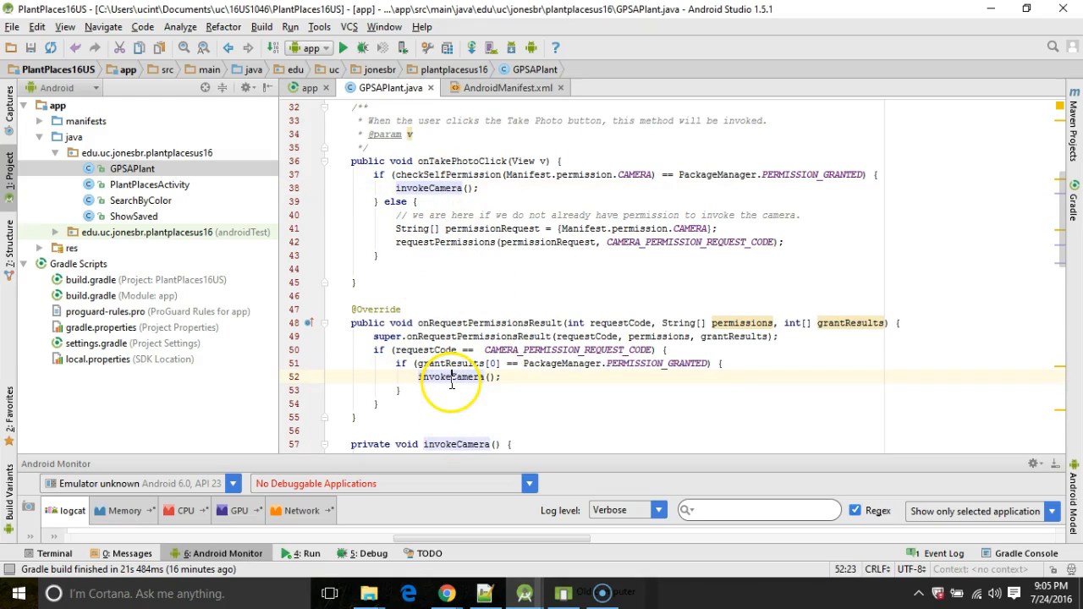
scroll(down, 3)
text( else {)
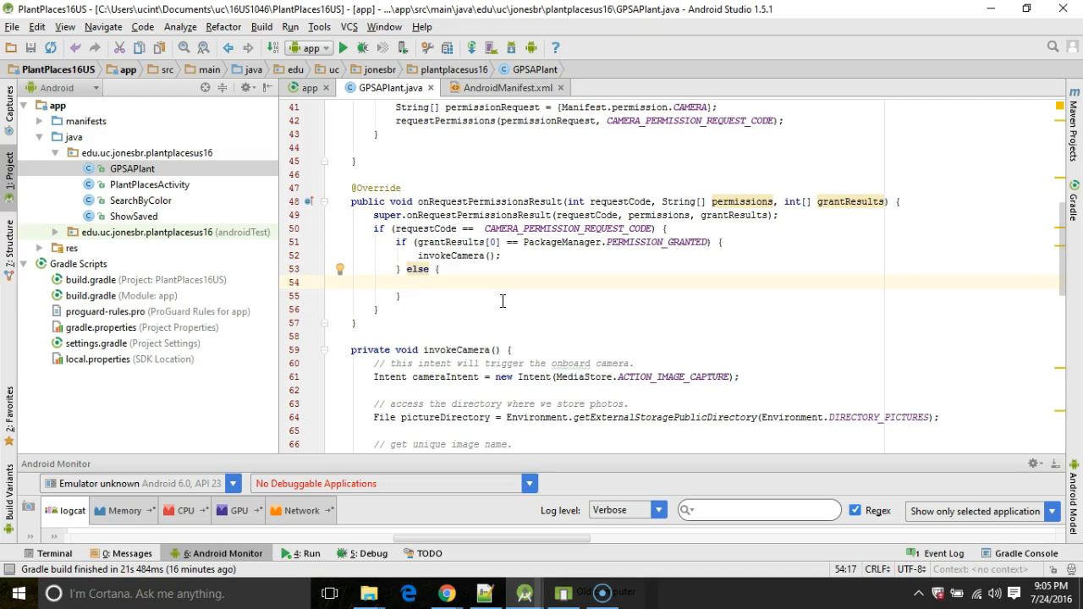
Step: In the else branch show a LENGTH_LONG toast "Cannot take photo without permission." and save all files
text(Toast)
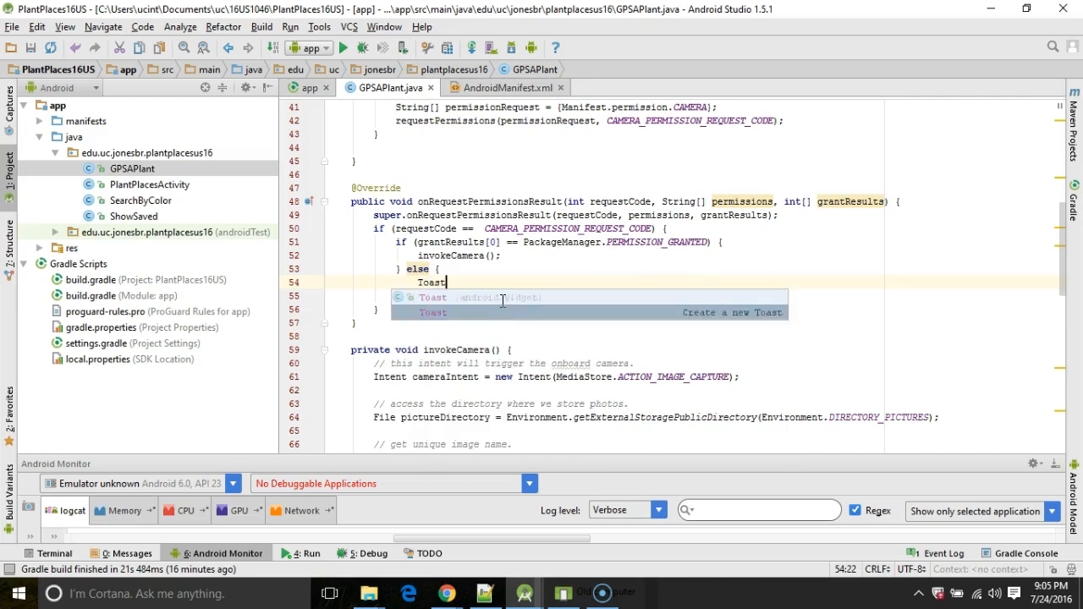
text(.makeText(this, "Cannot take photo w)
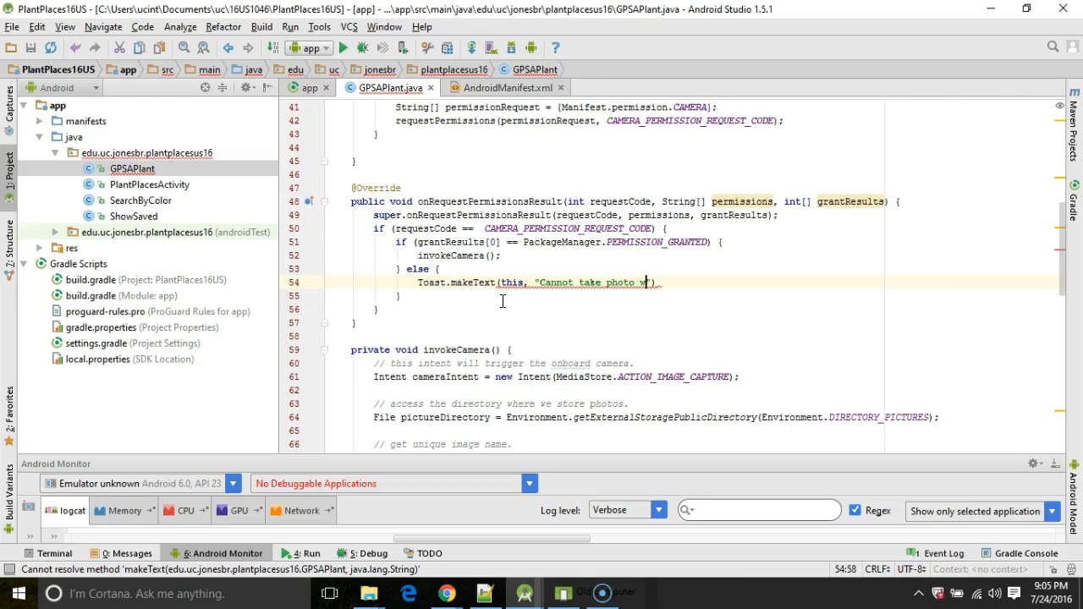
text(without permission.)
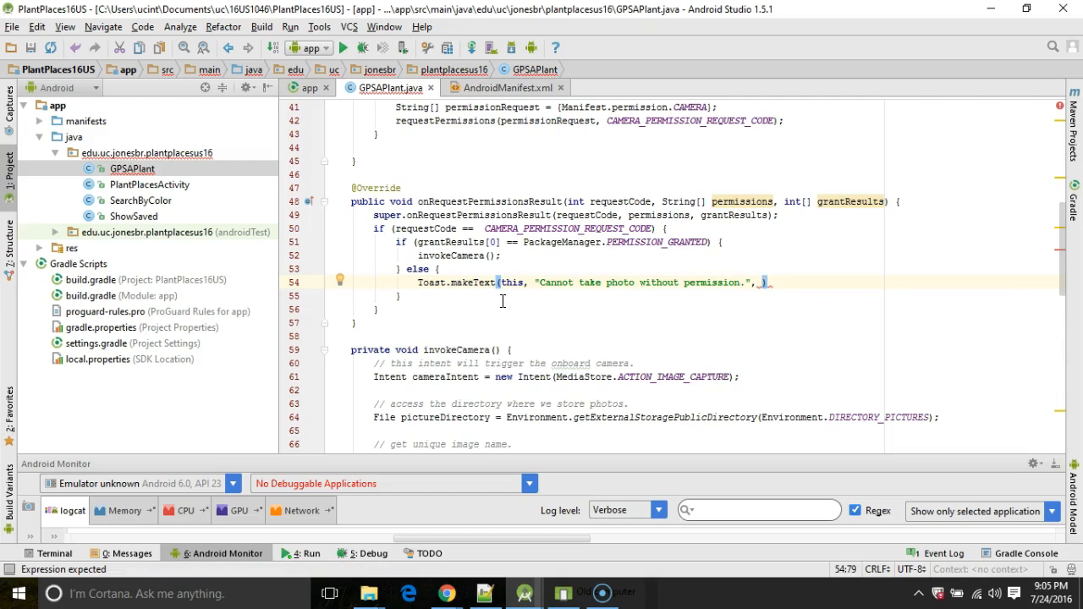
text(Toast.LENGTH_LONG)
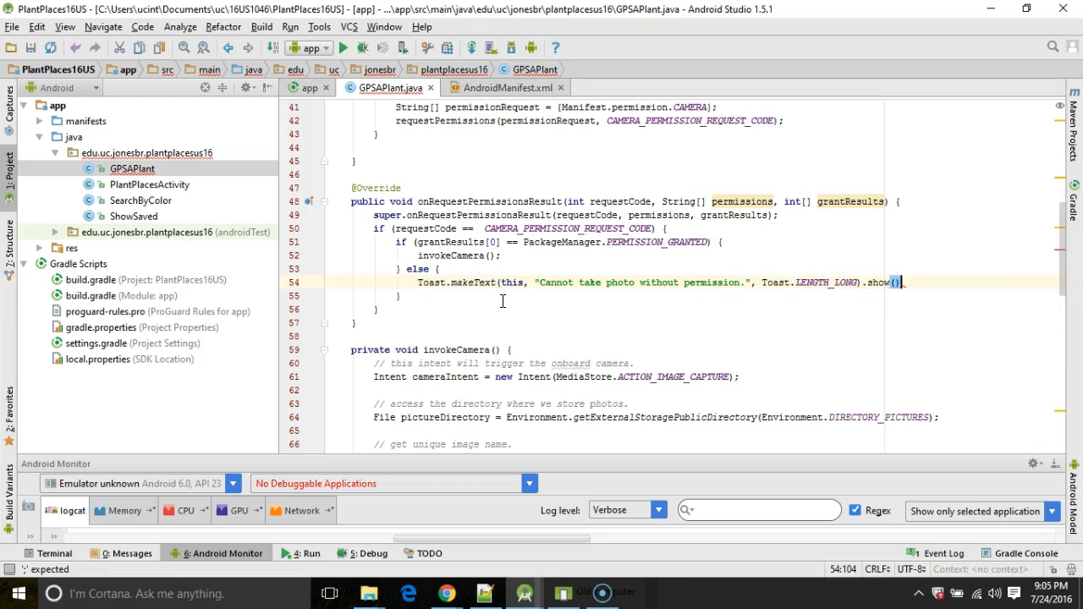
click(30, 47)
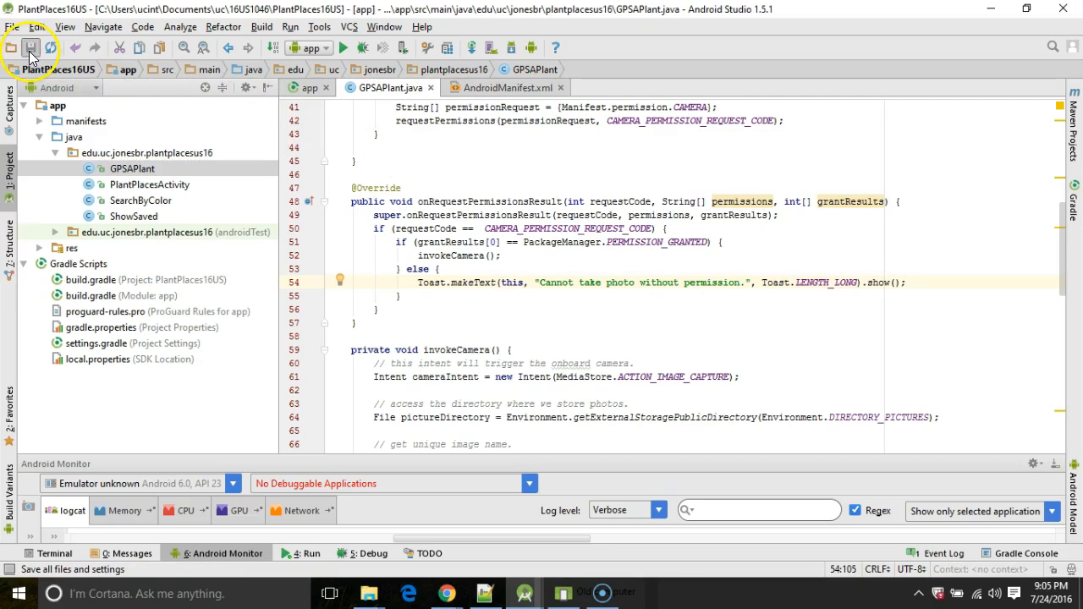
mouse_move(31, 584)
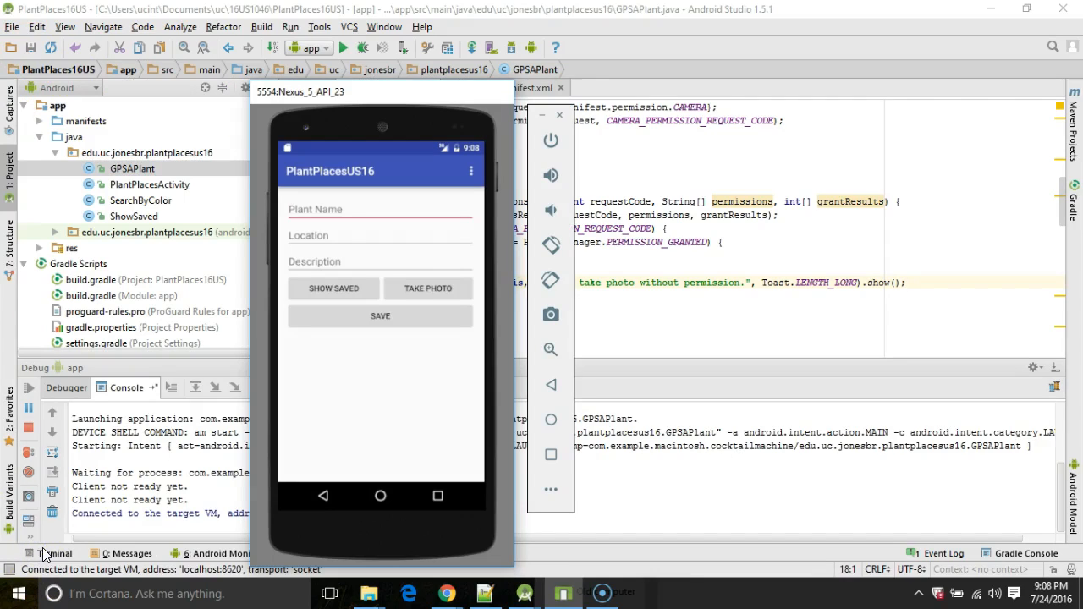
Step: In the emulator tap TAKE PHOTO, allow camera access, and dismiss the 'Can't connect to the camera' error
click(428, 288)
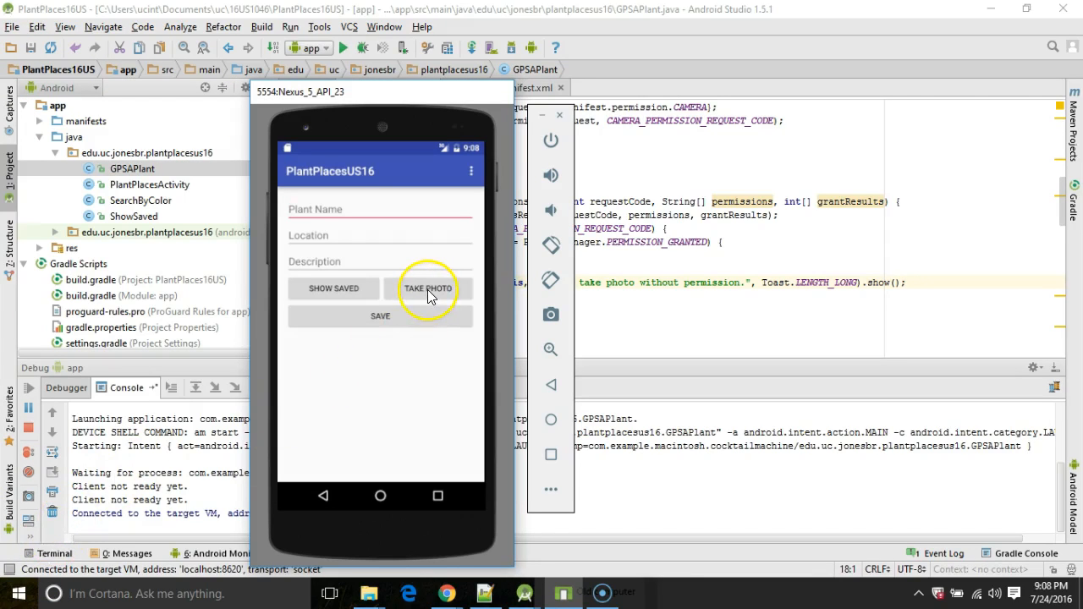
click(426, 288)
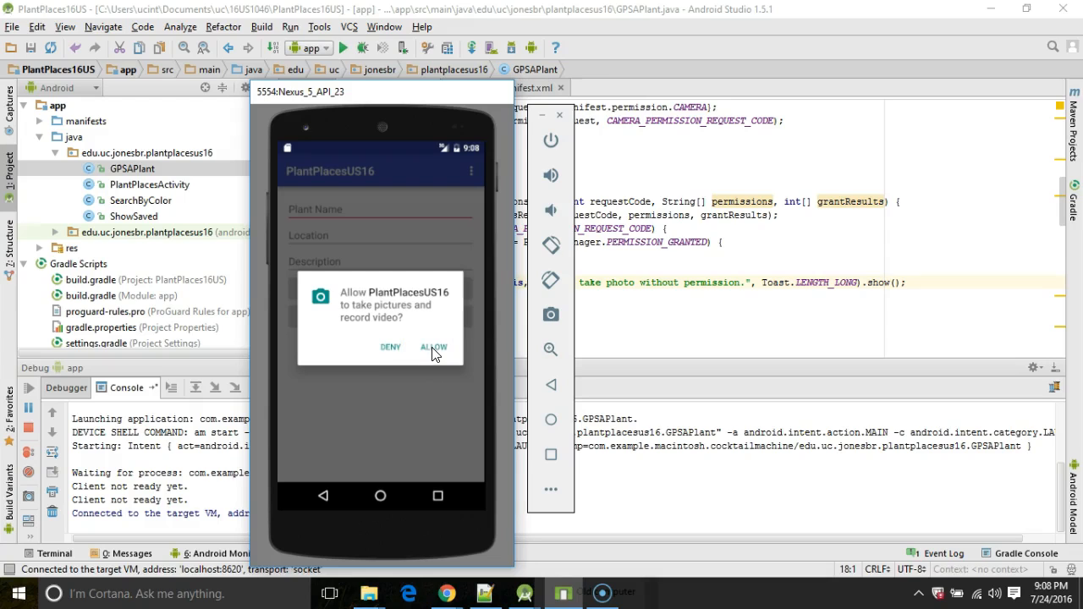
click(433, 349)
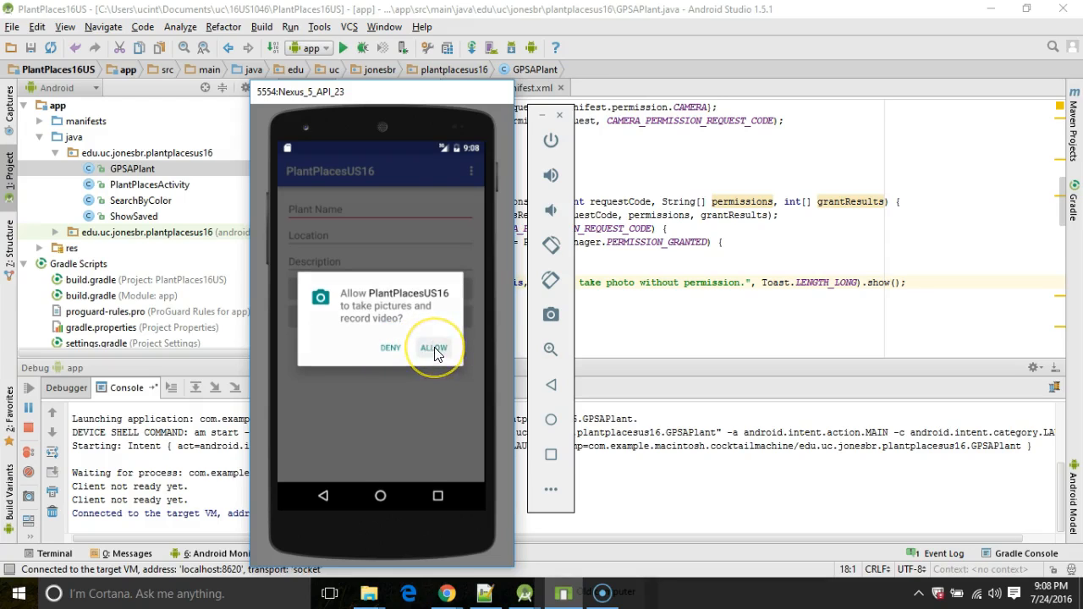
click(433, 349)
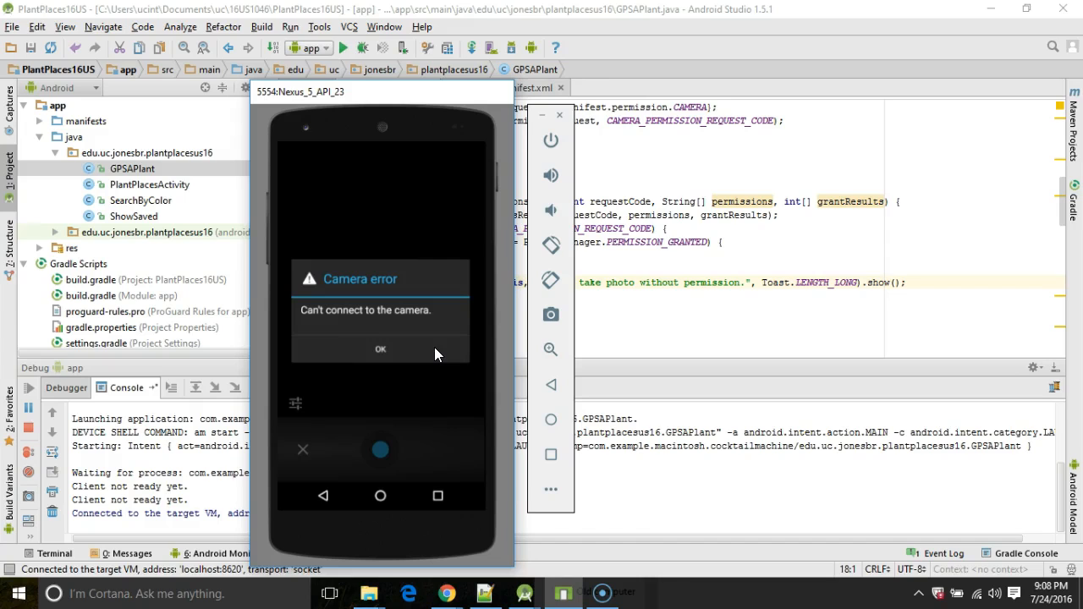
click(379, 348)
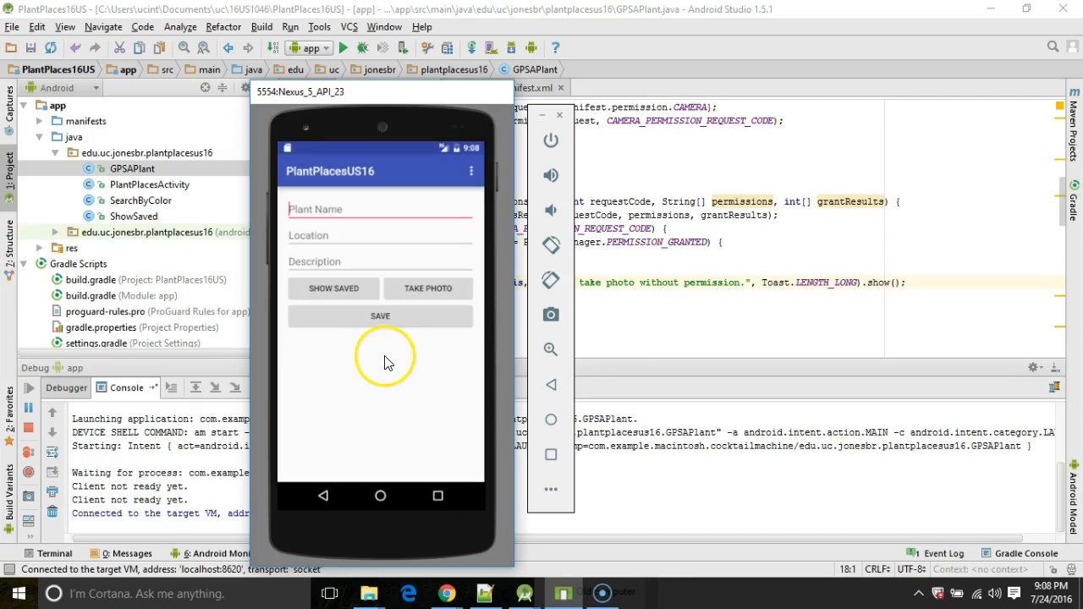
mouse_move(436, 345)
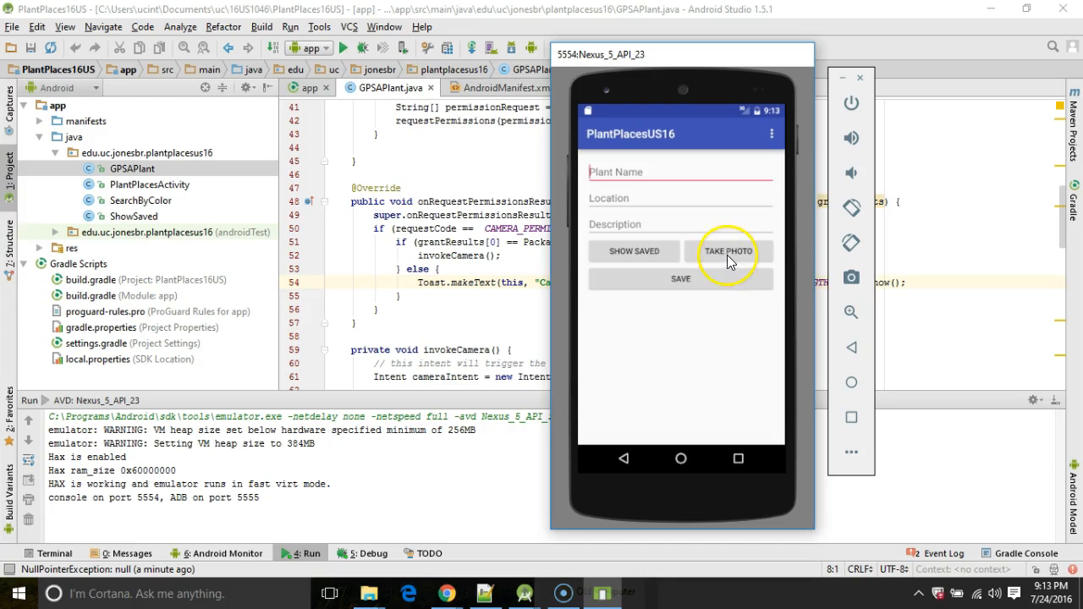
Step: Tap TAKE PHOTO again and accept the captured picture with the checkmark
click(727, 251)
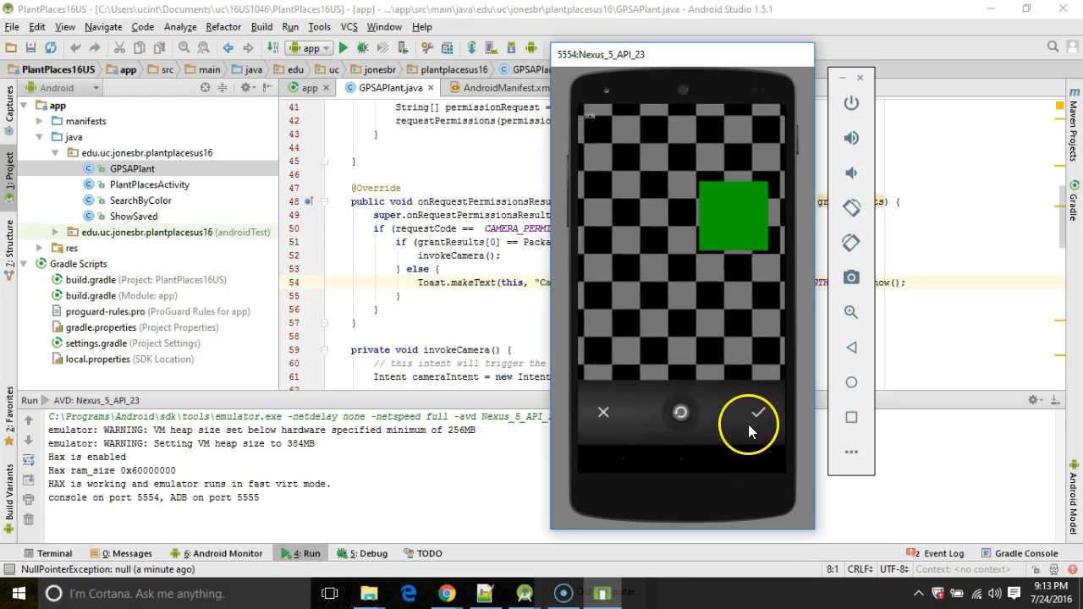
click(748, 413)
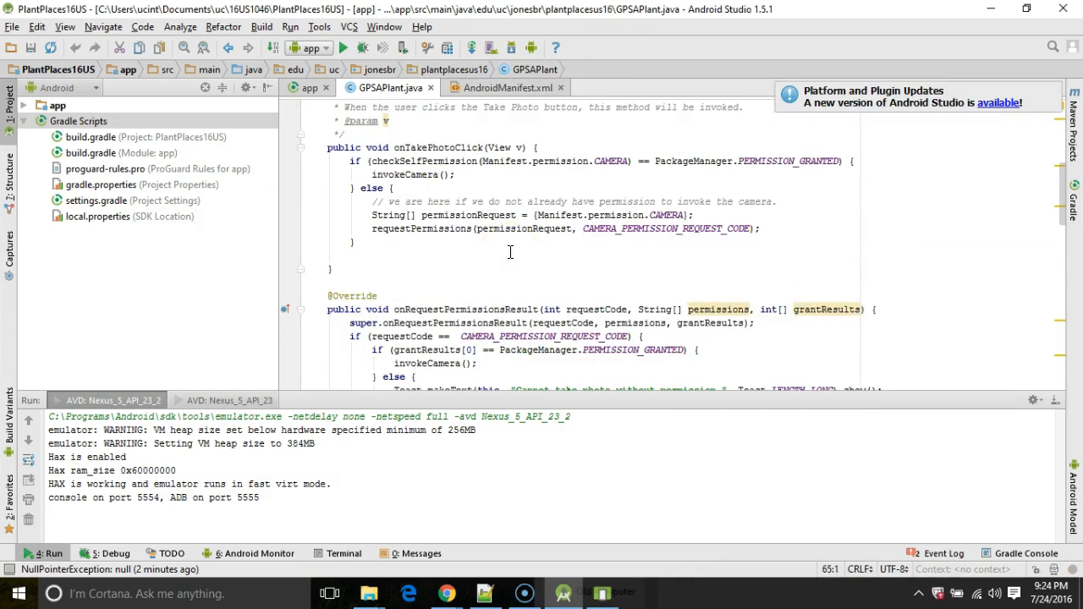
click(404, 161)
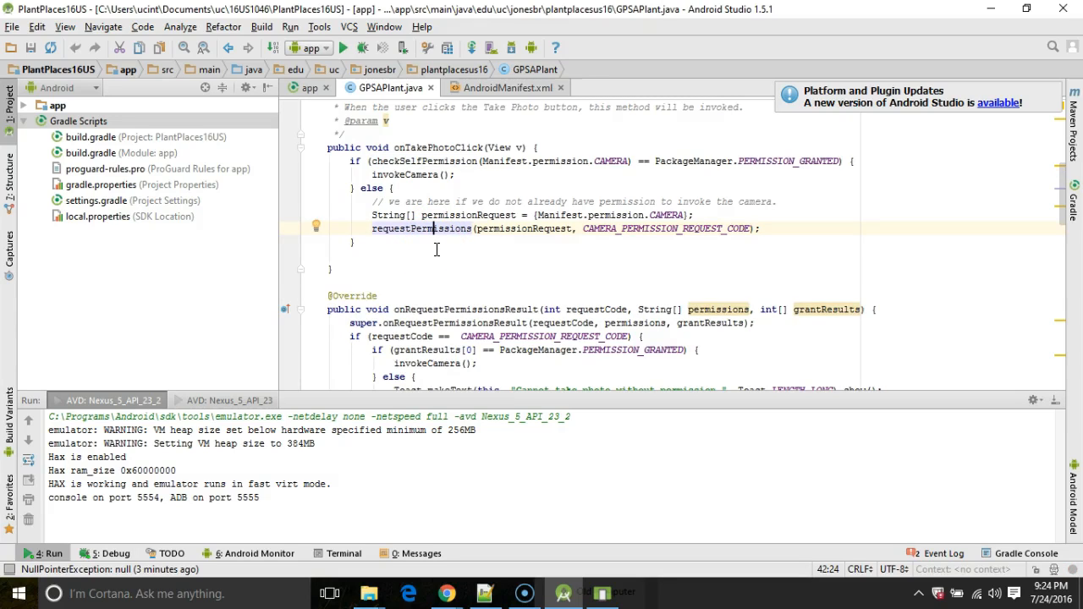
scroll(down, 3)
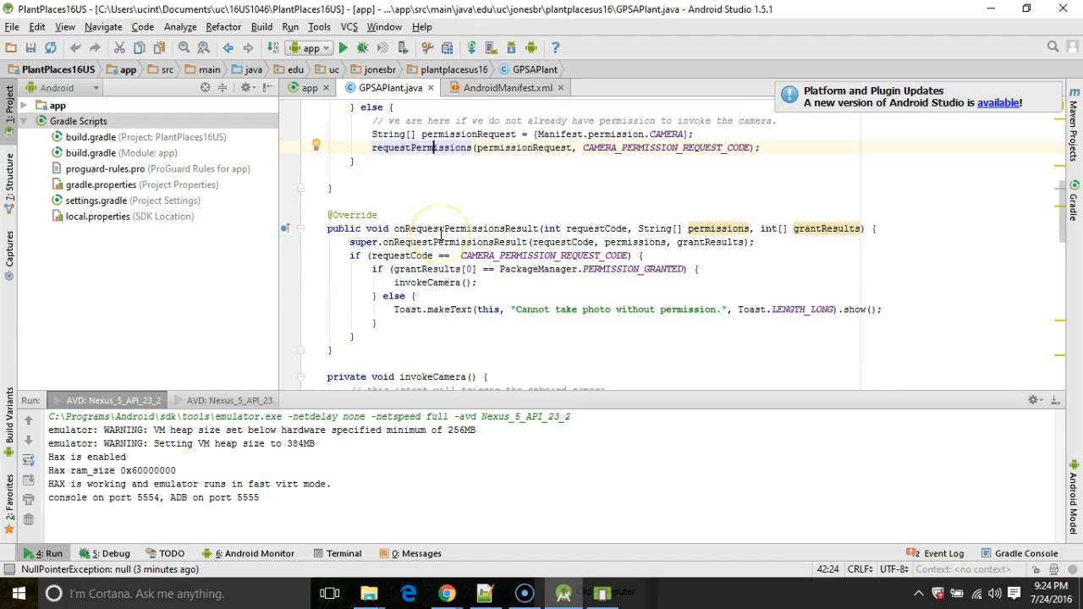